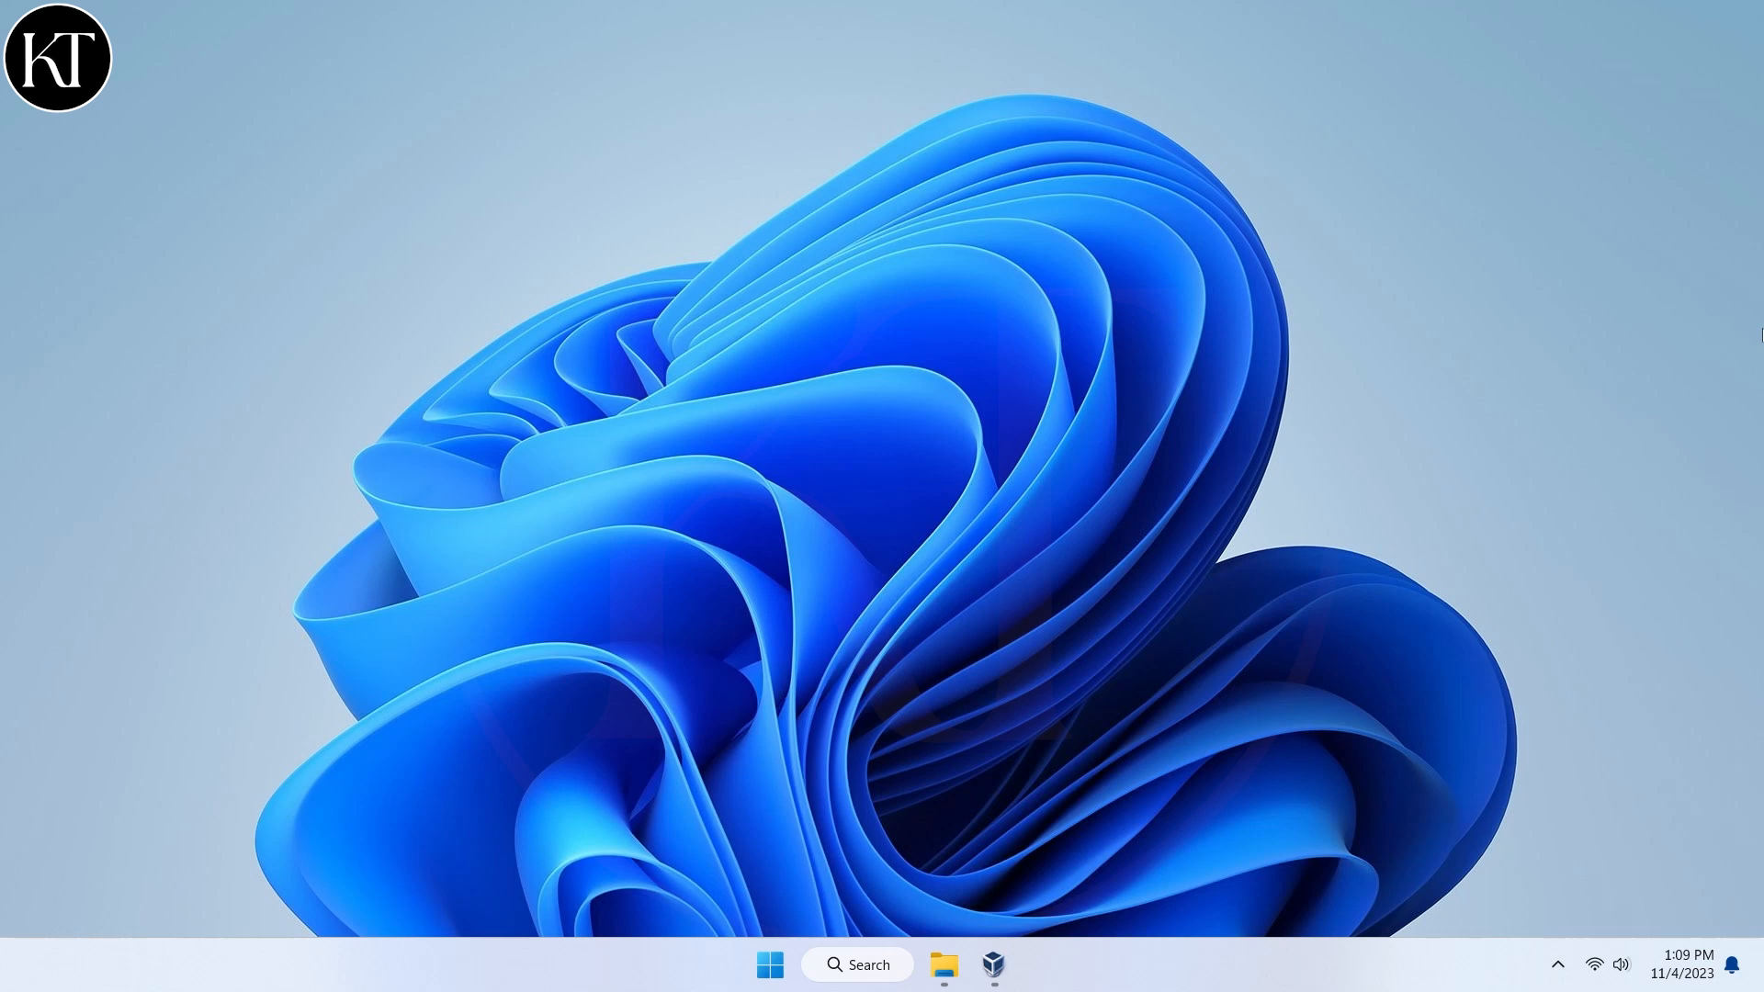
pyautogui.moveTo(1450, 512)
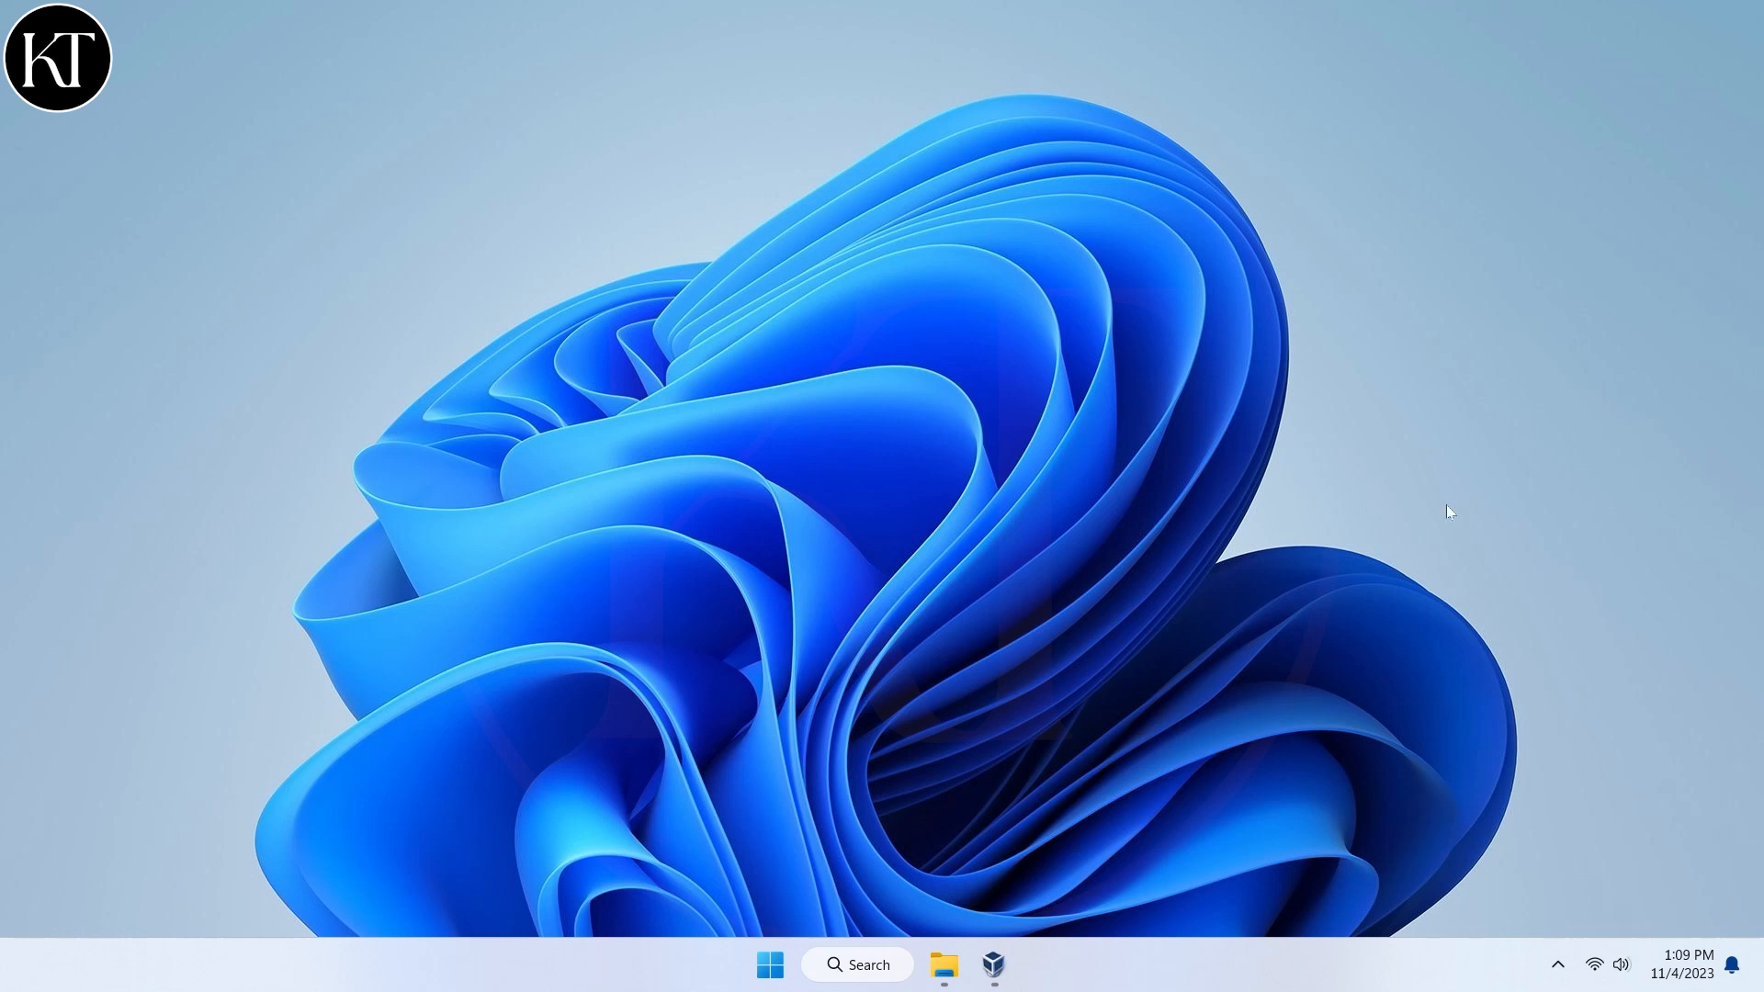
# Start a new virtual machine named sr2000 with Windows 2000 as the guest version.
pyautogui.click(942, 965)
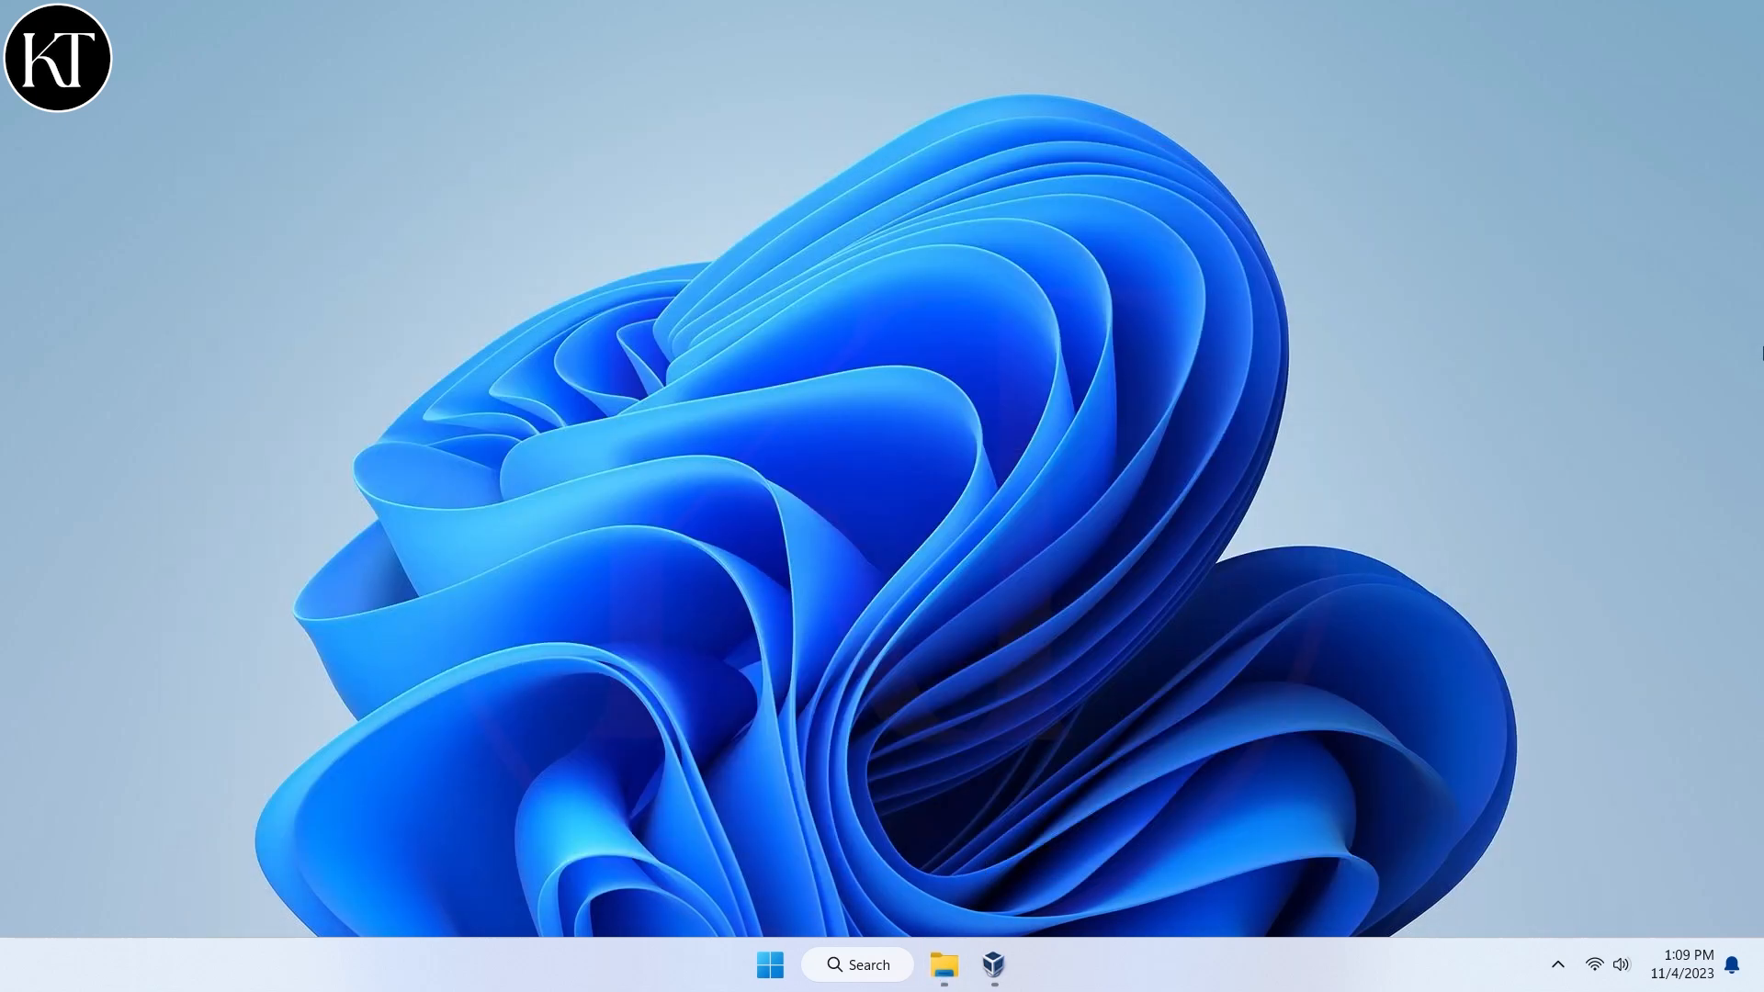
pyautogui.click(992, 964)
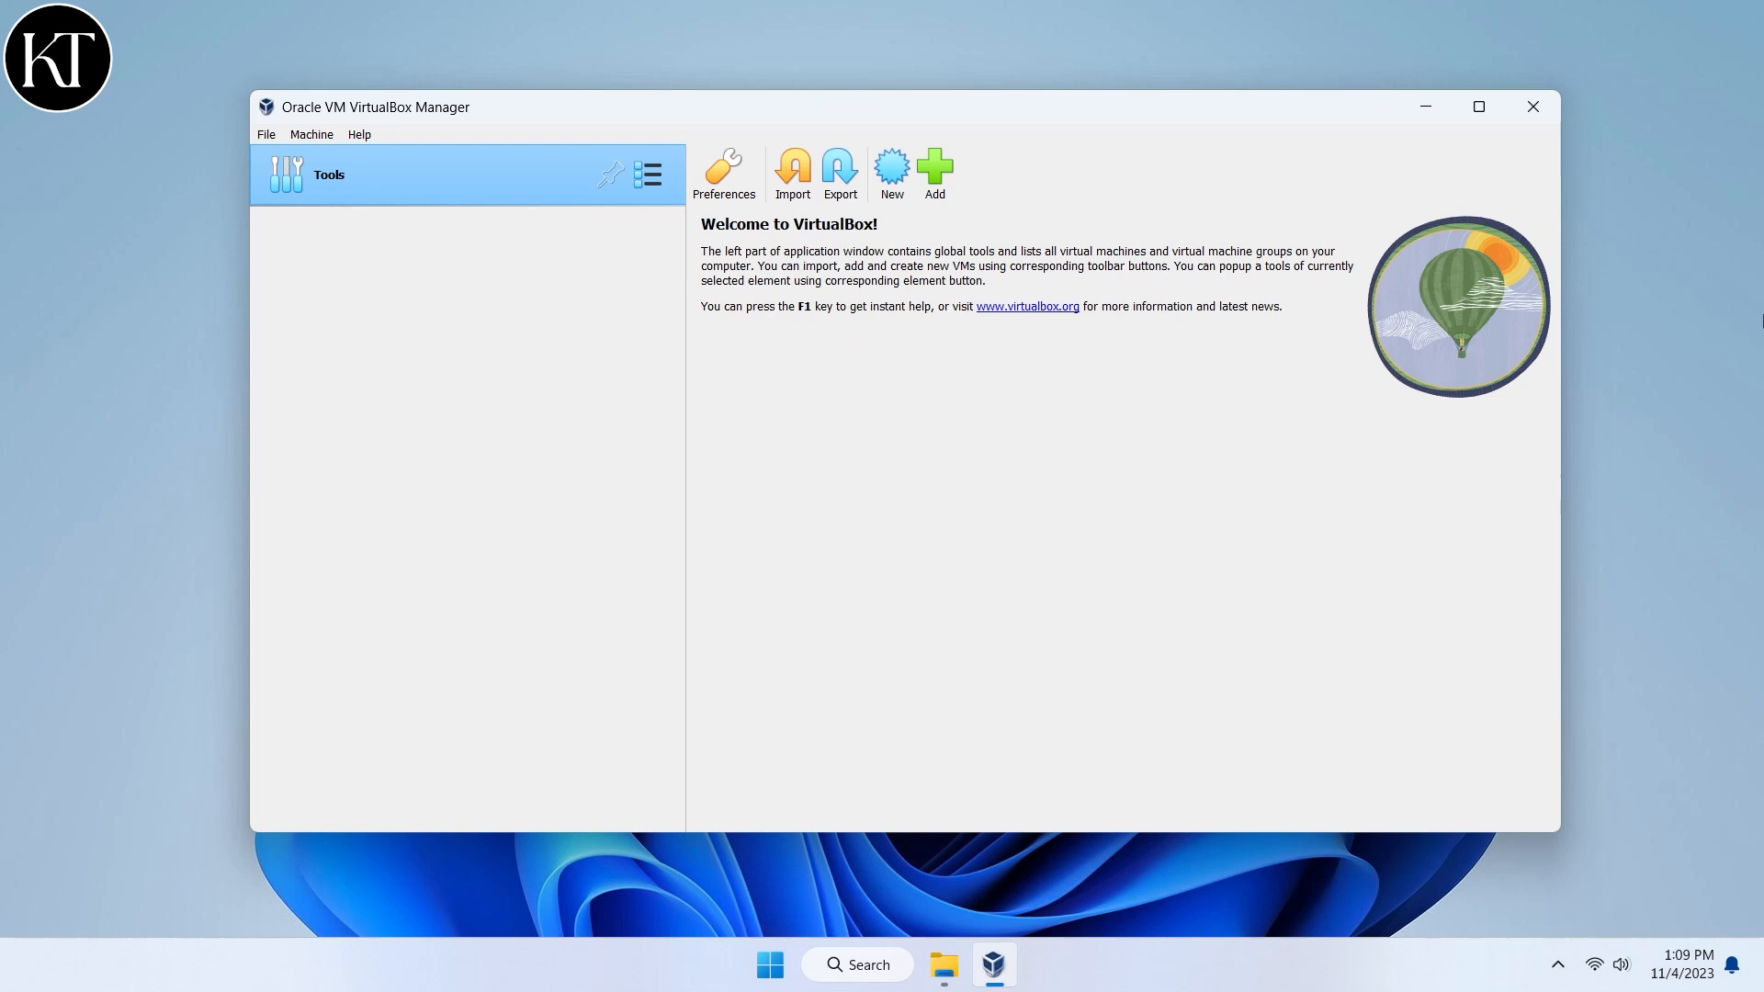
pyautogui.click(891, 171)
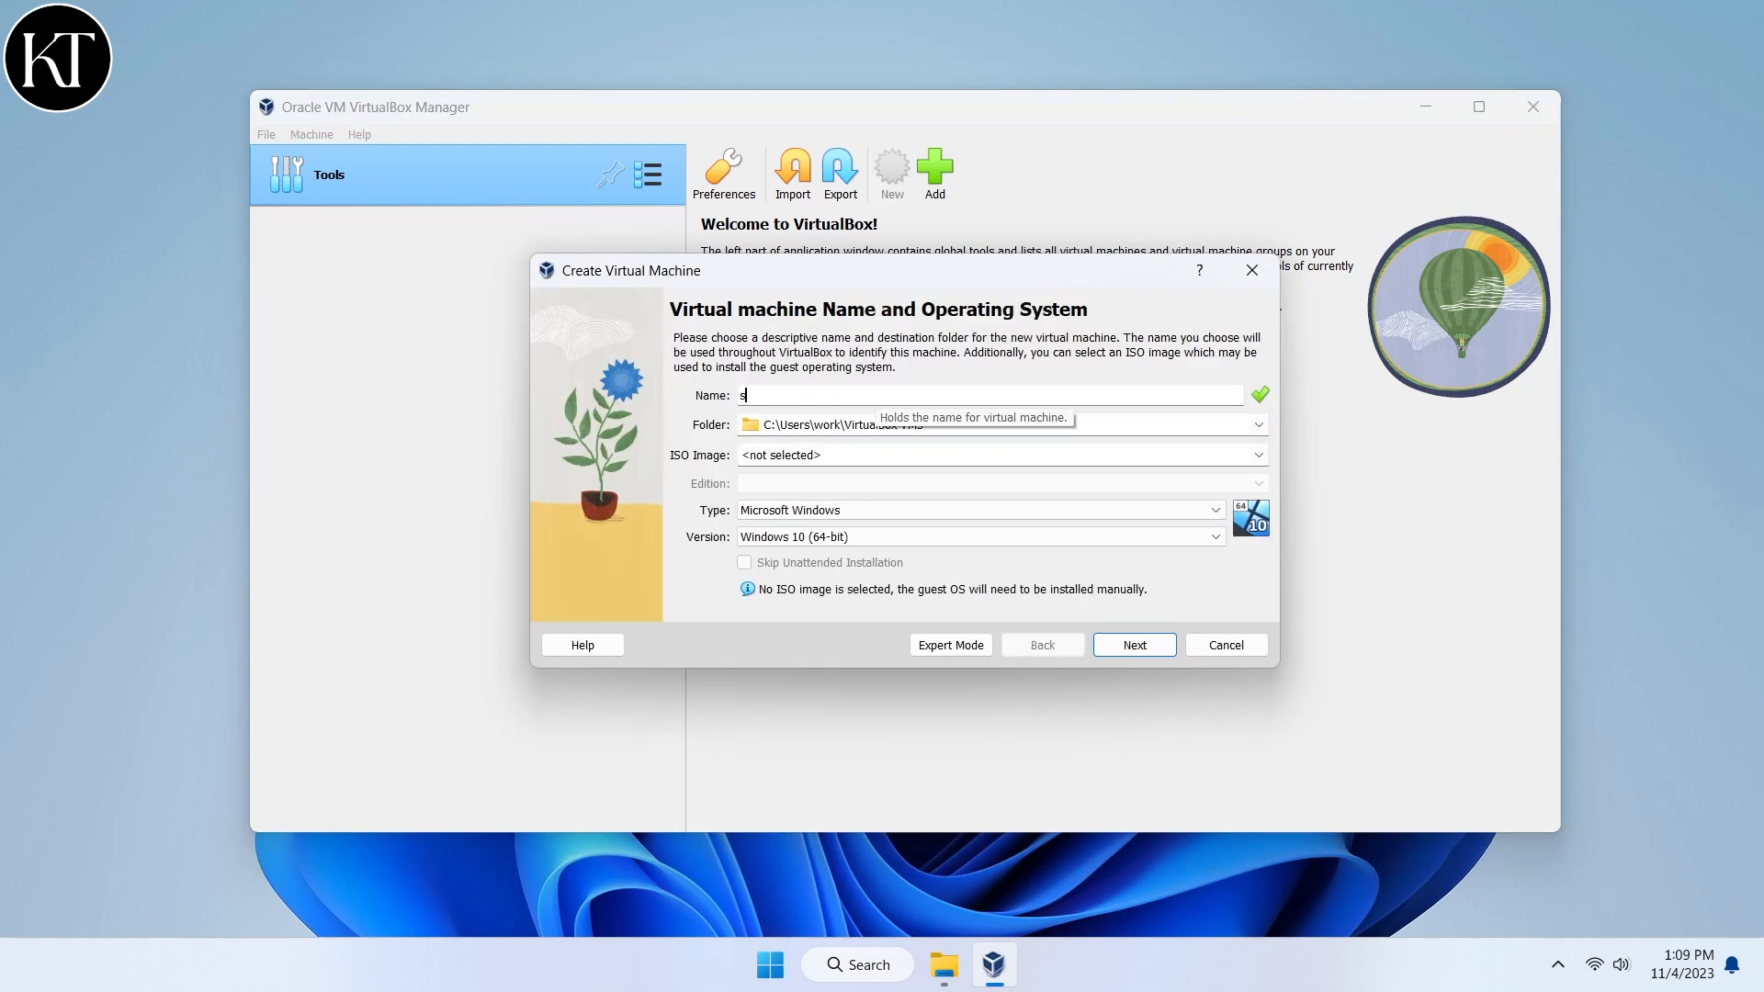
pyautogui.write('r2000')
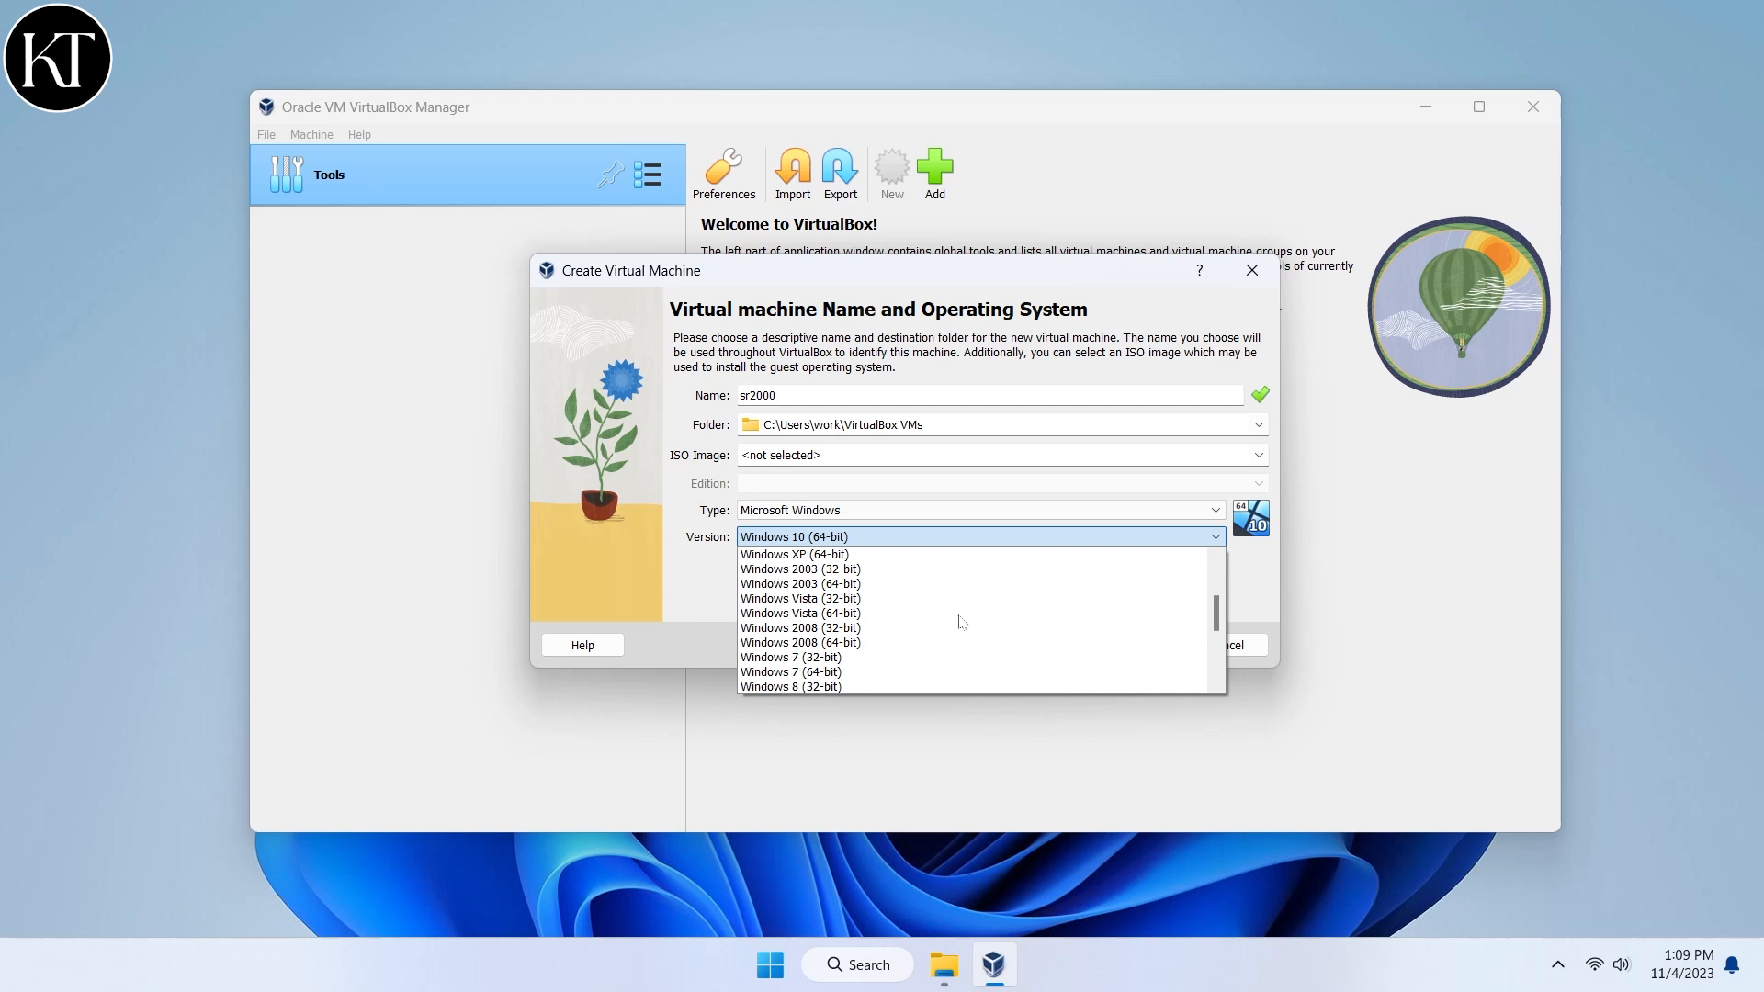
pyautogui.click(779, 536)
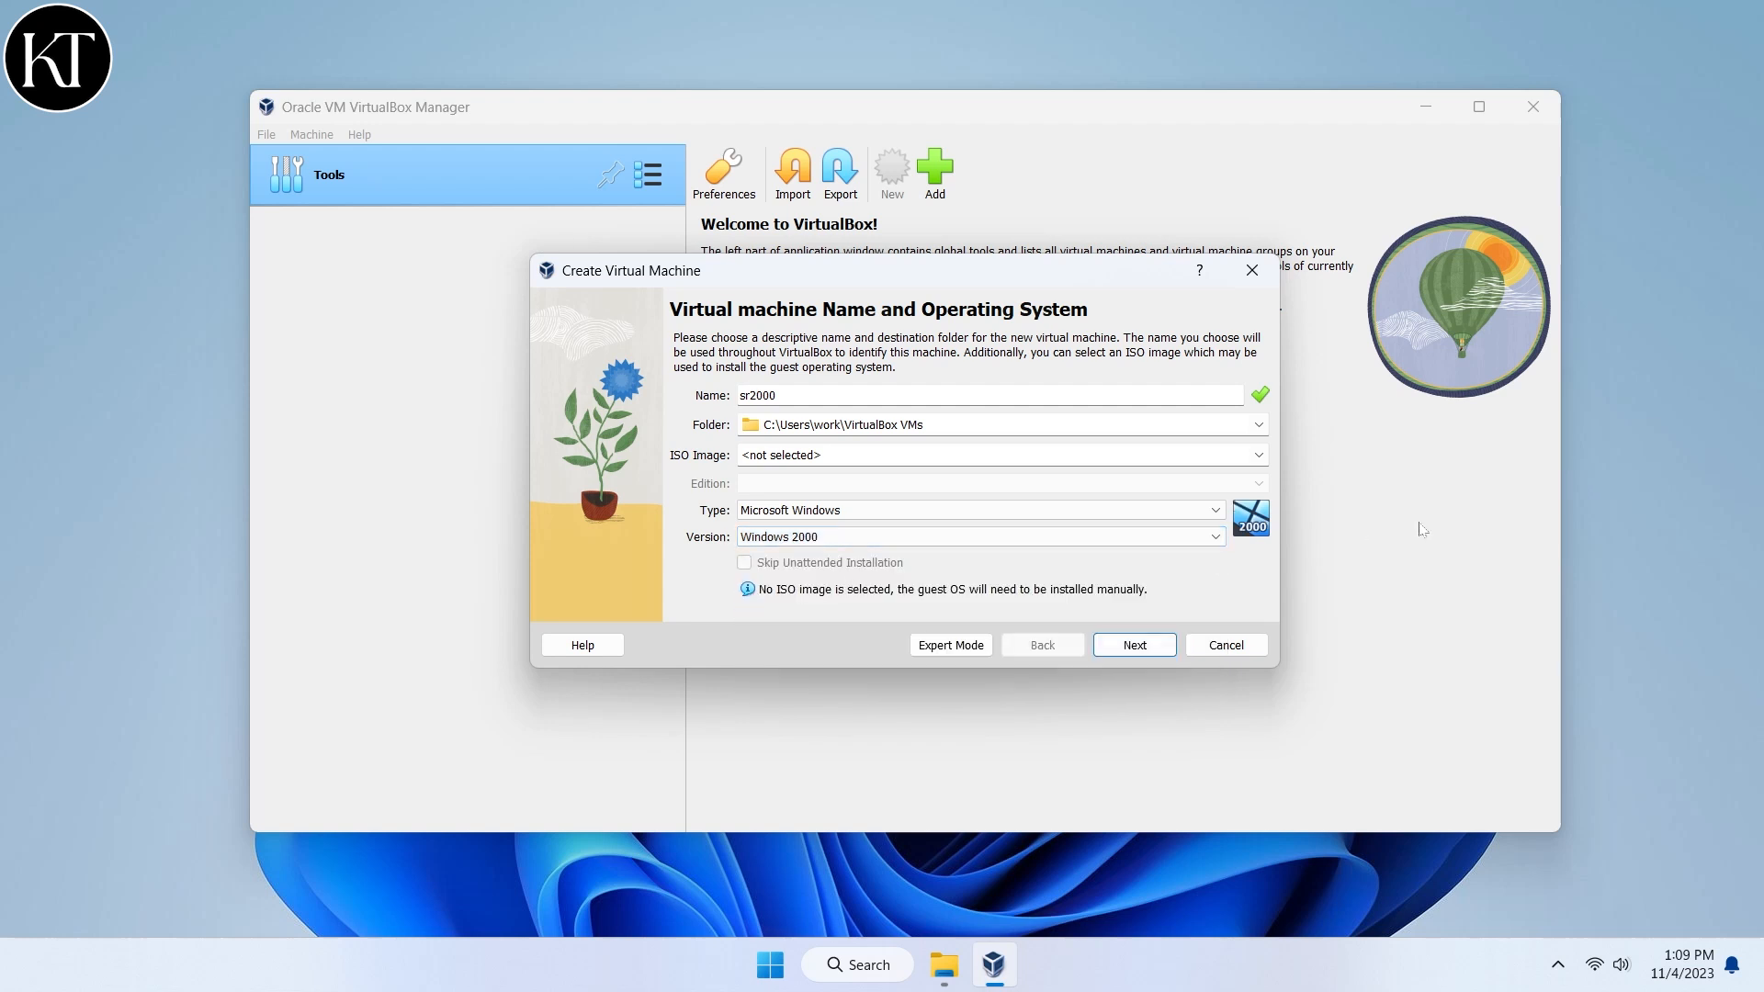
# Keep 168 MB memory, 1 CPU and a 6 GB disk, and finish creating the machine.
pyautogui.click(1133, 645)
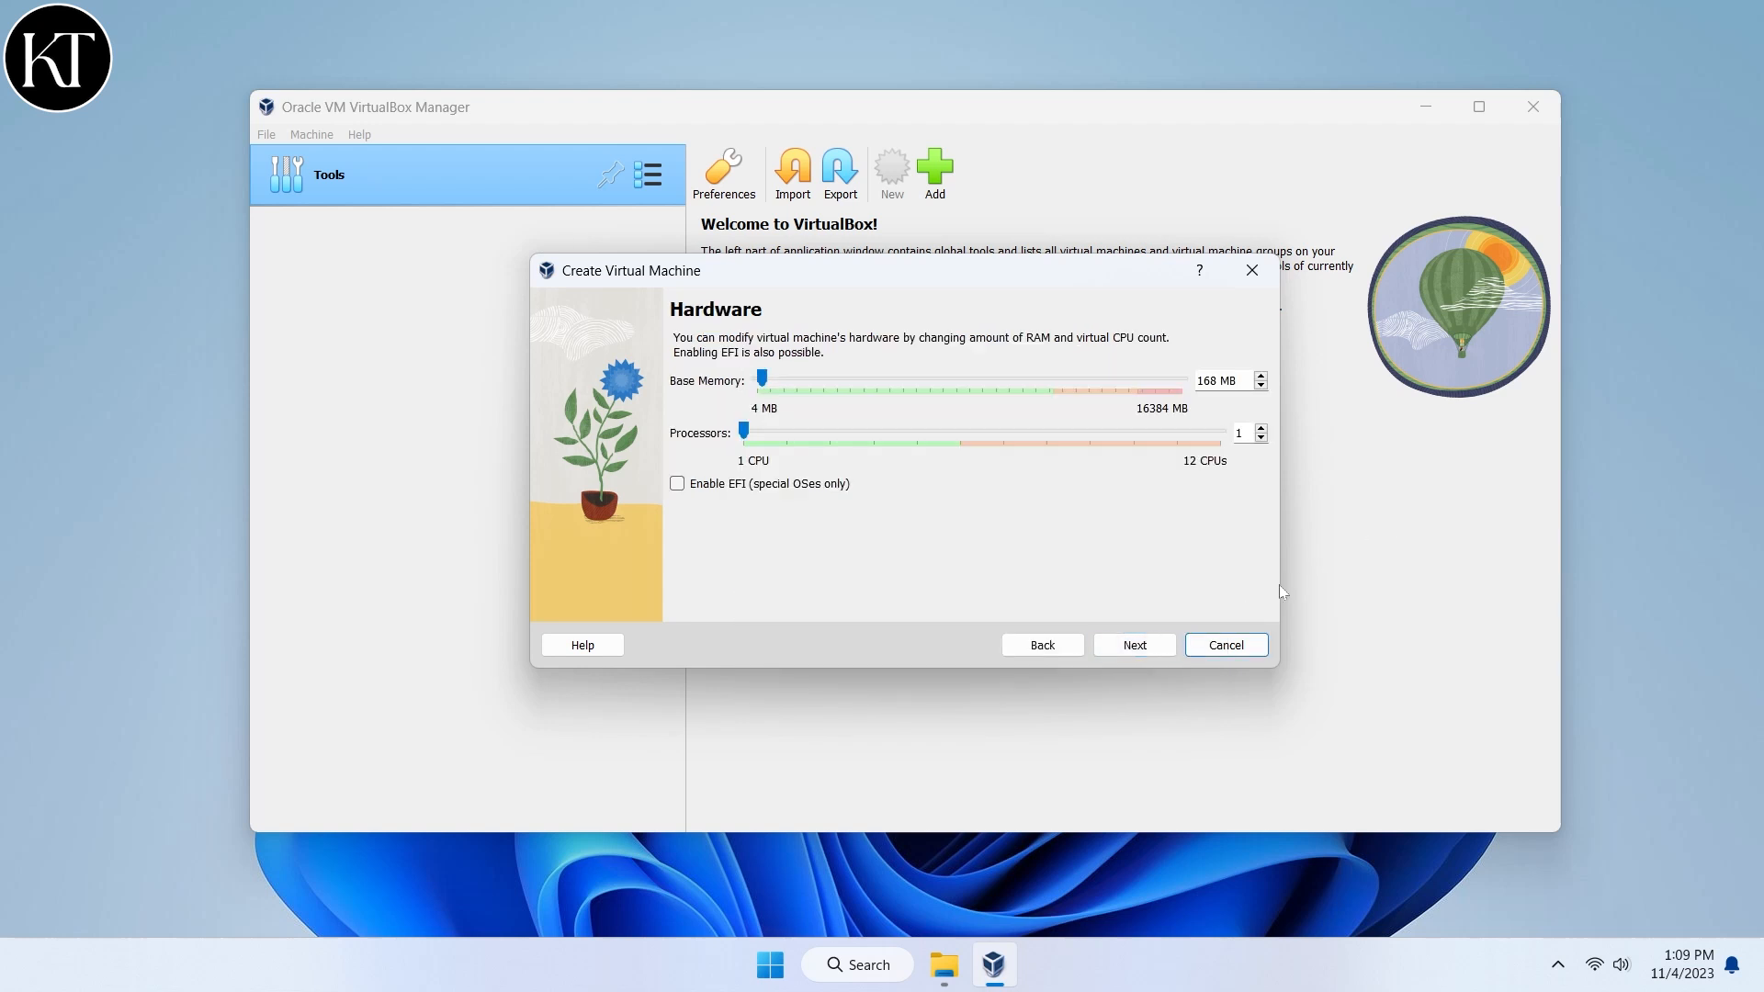
pyautogui.moveTo(1380, 607)
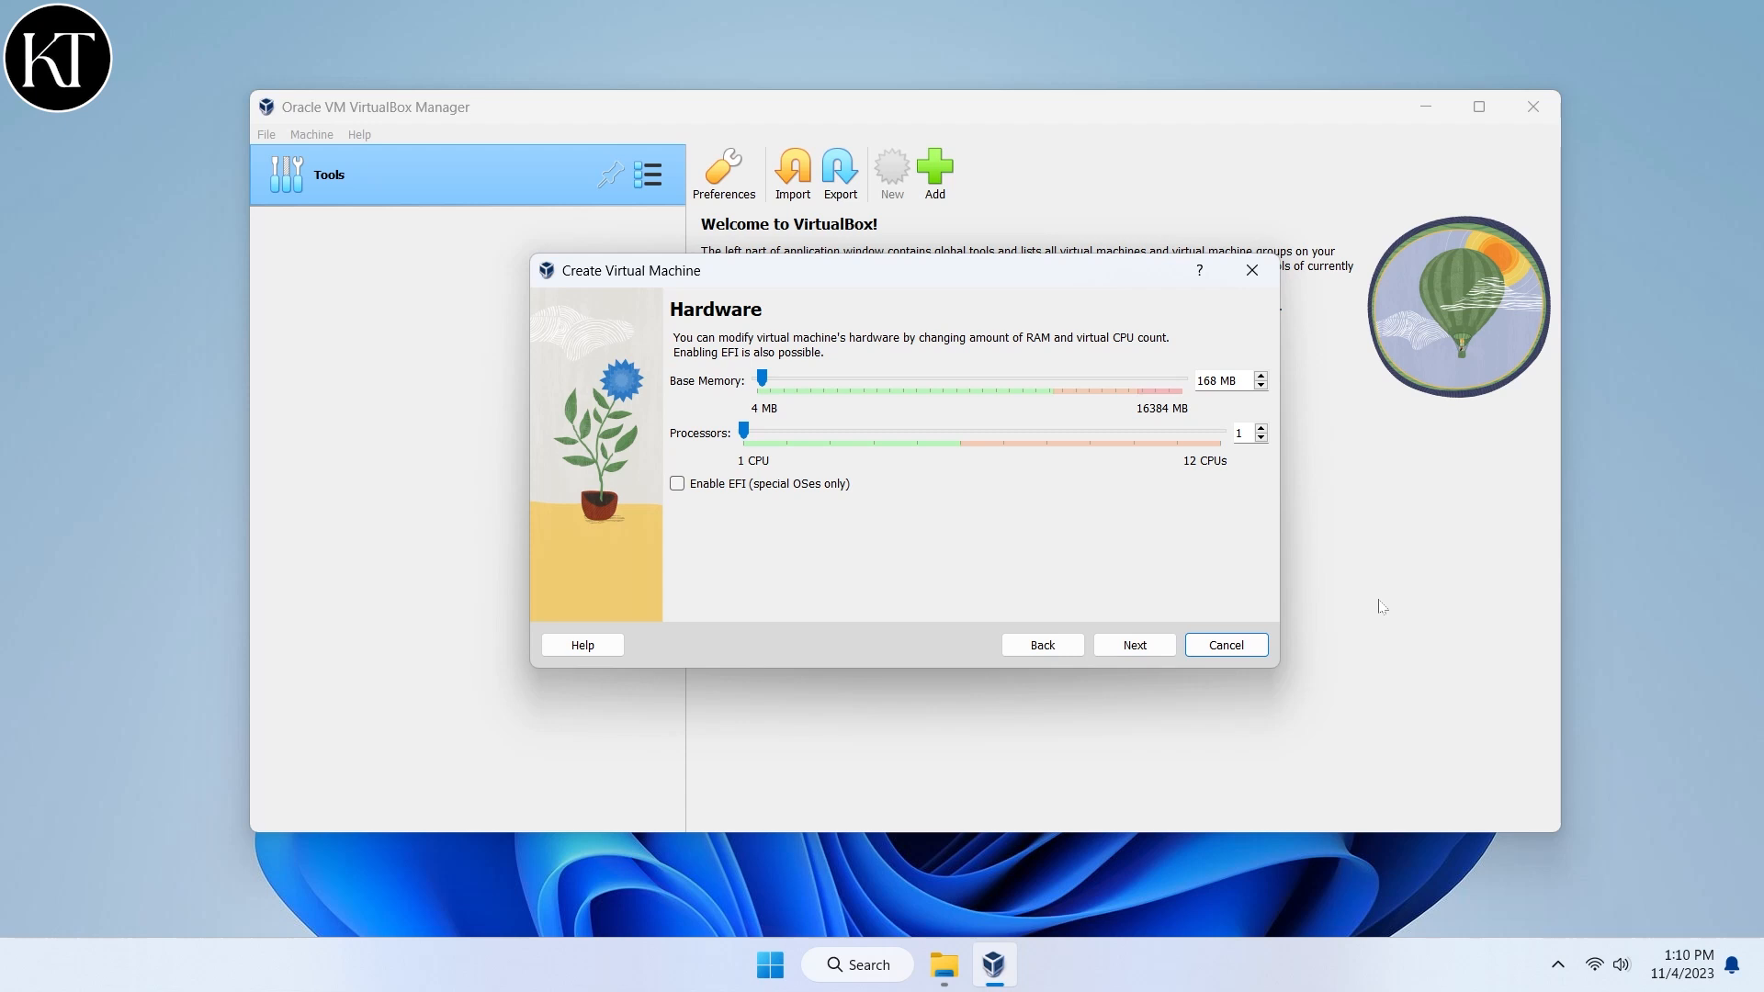
pyautogui.click(1134, 645)
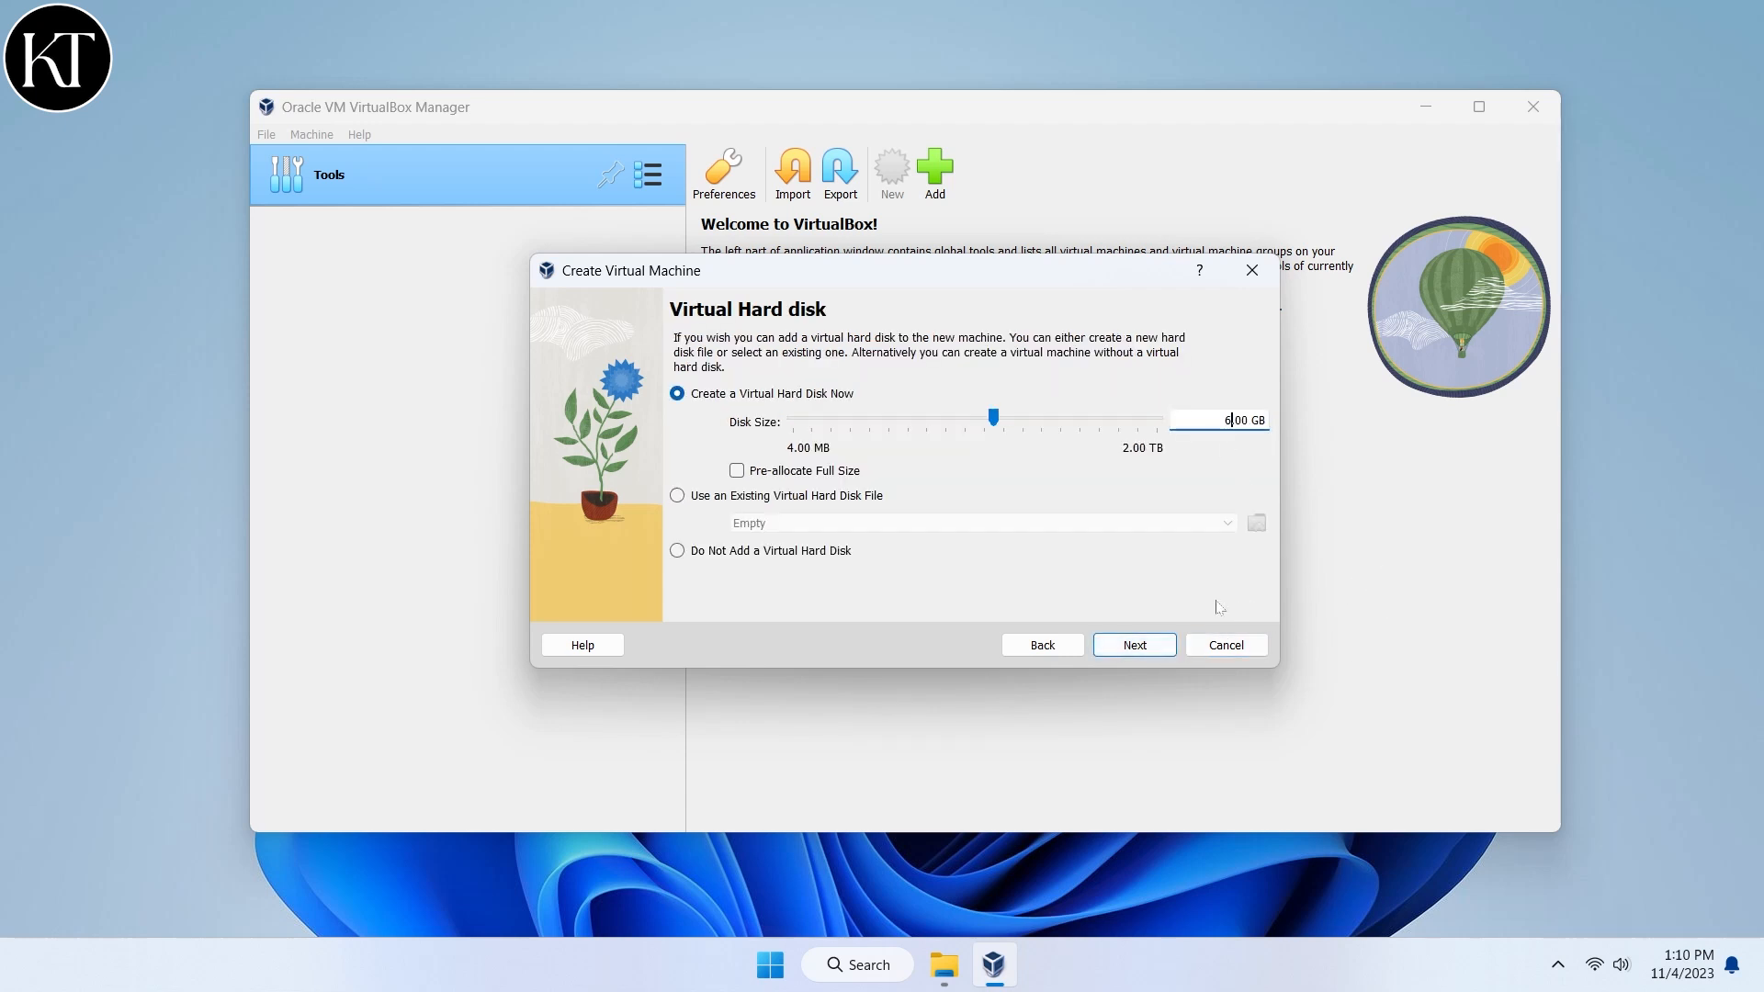
pyautogui.click(1133, 645)
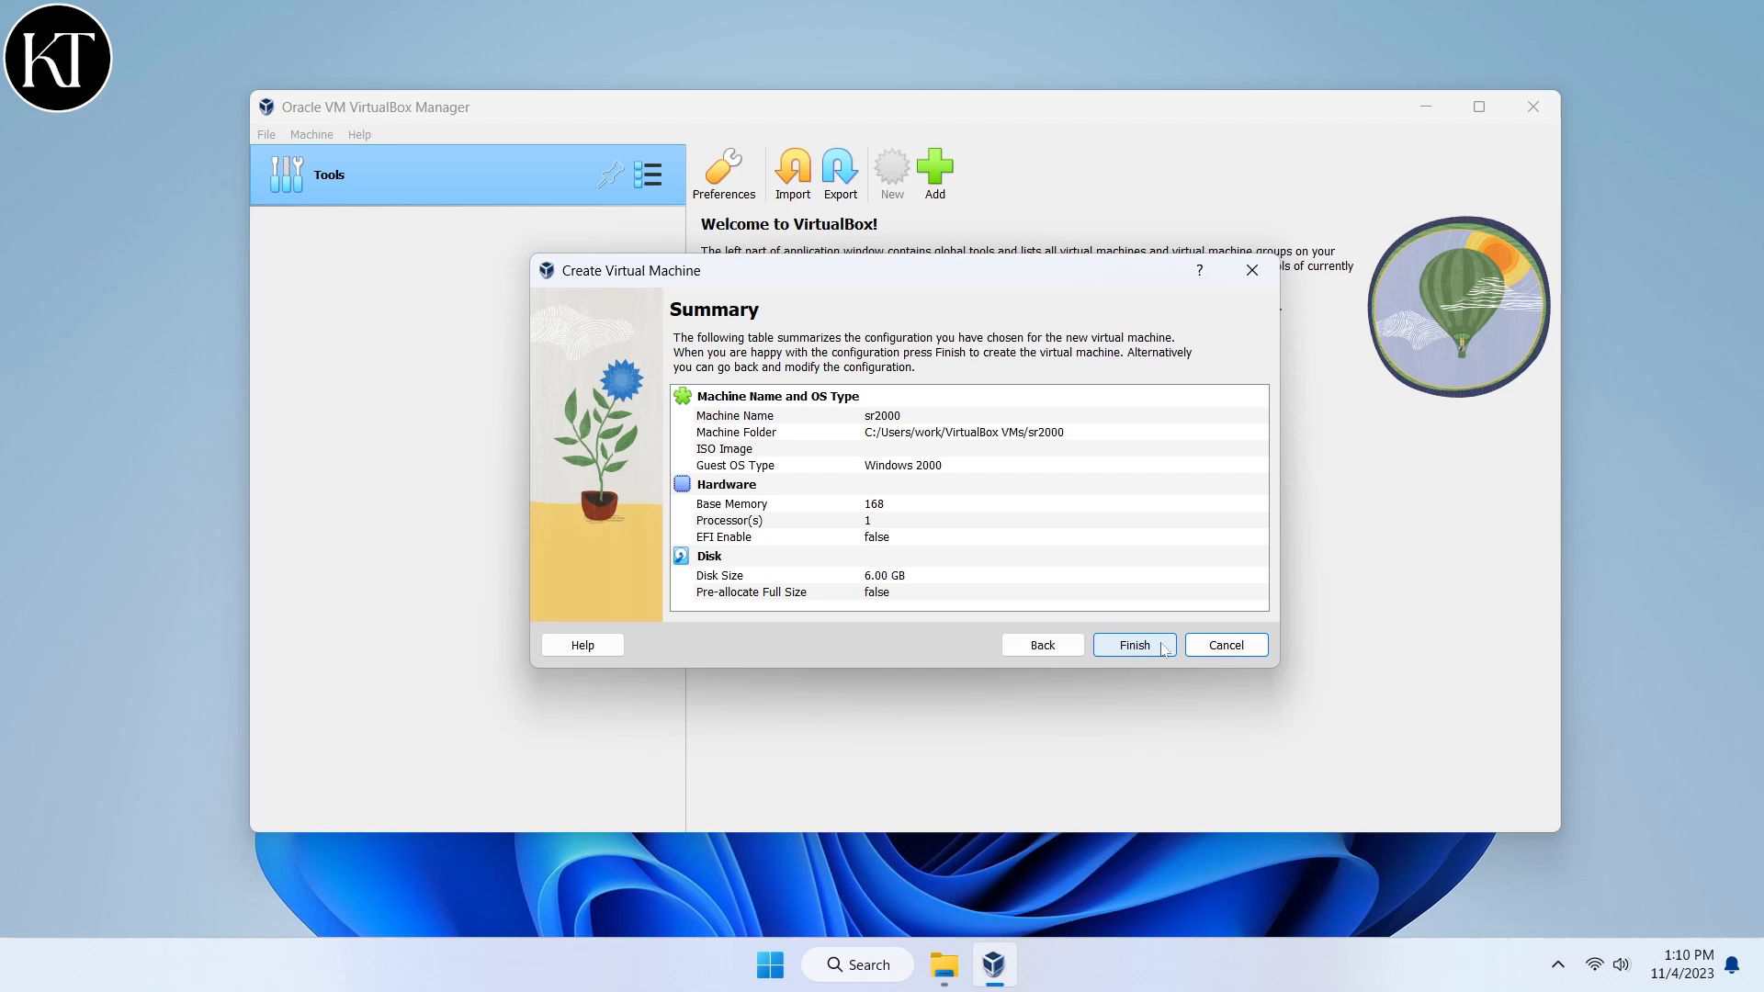
pyautogui.click(1133, 645)
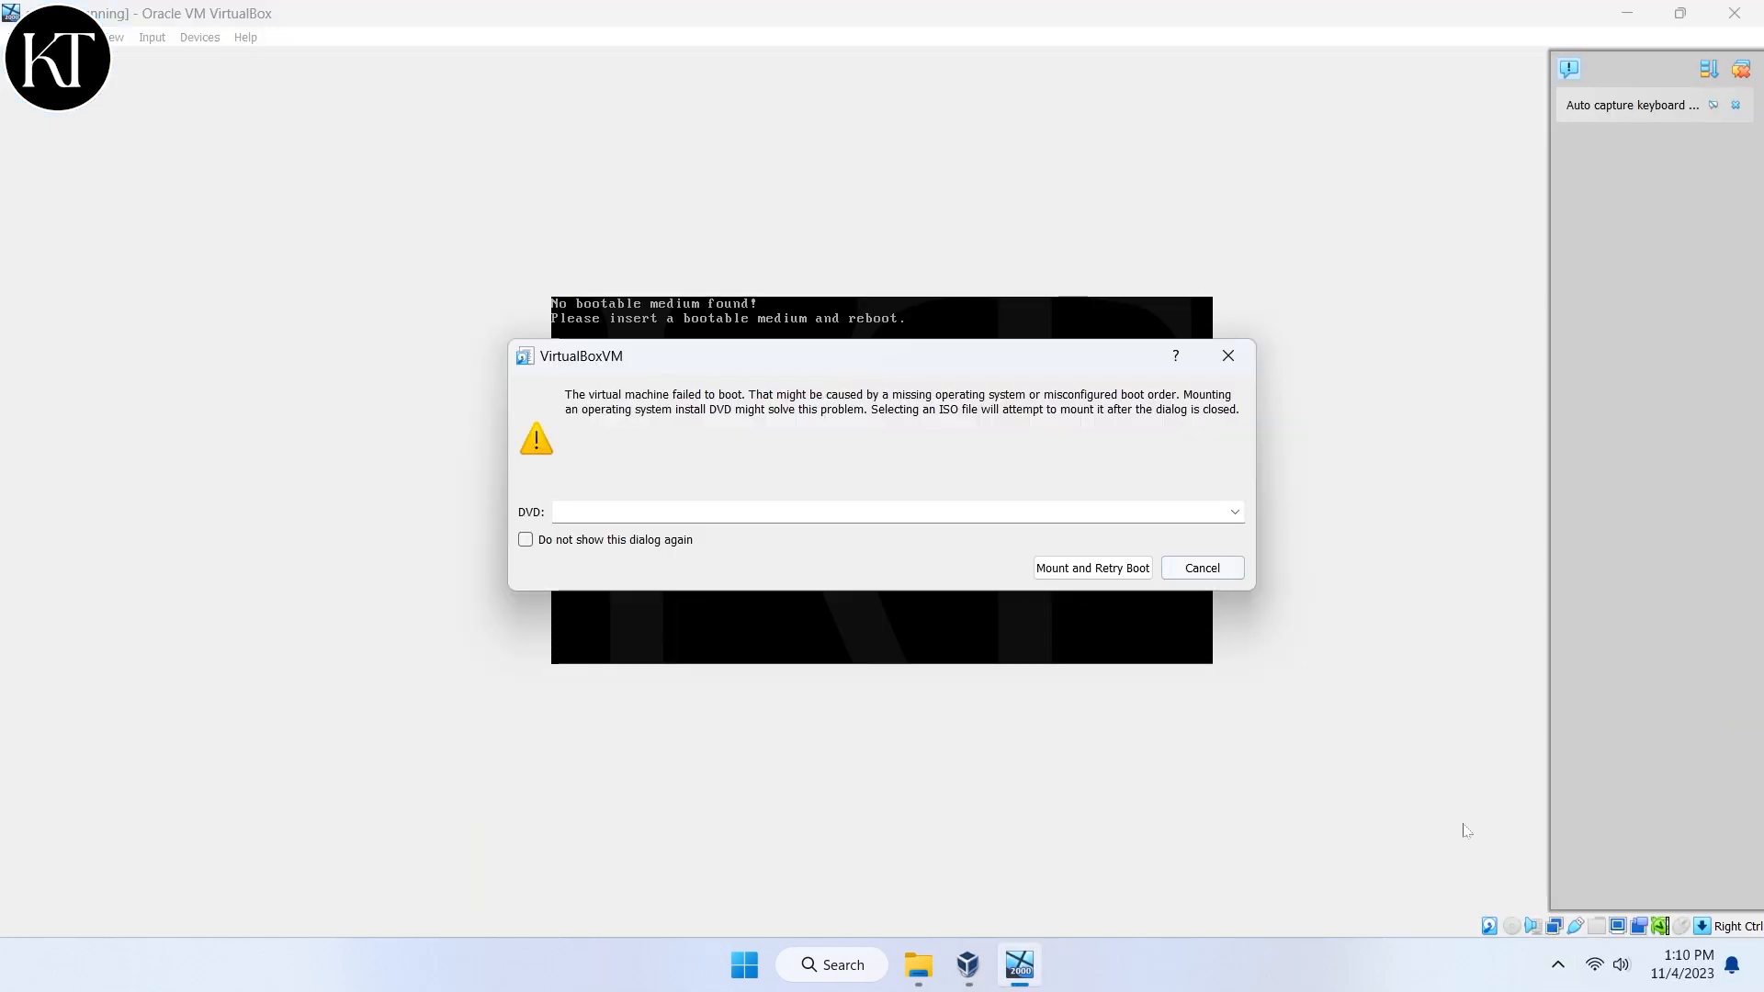
# Mount C:\Users\work\Downloads\Software\Windows_2000_Server\Windows_2000_Server.iso as the DVD and retry booting.
pyautogui.write('C:\\Users\\work\\Downloads\\Software\\Windows_2000_Server\\Windows_2000_Server.iso')
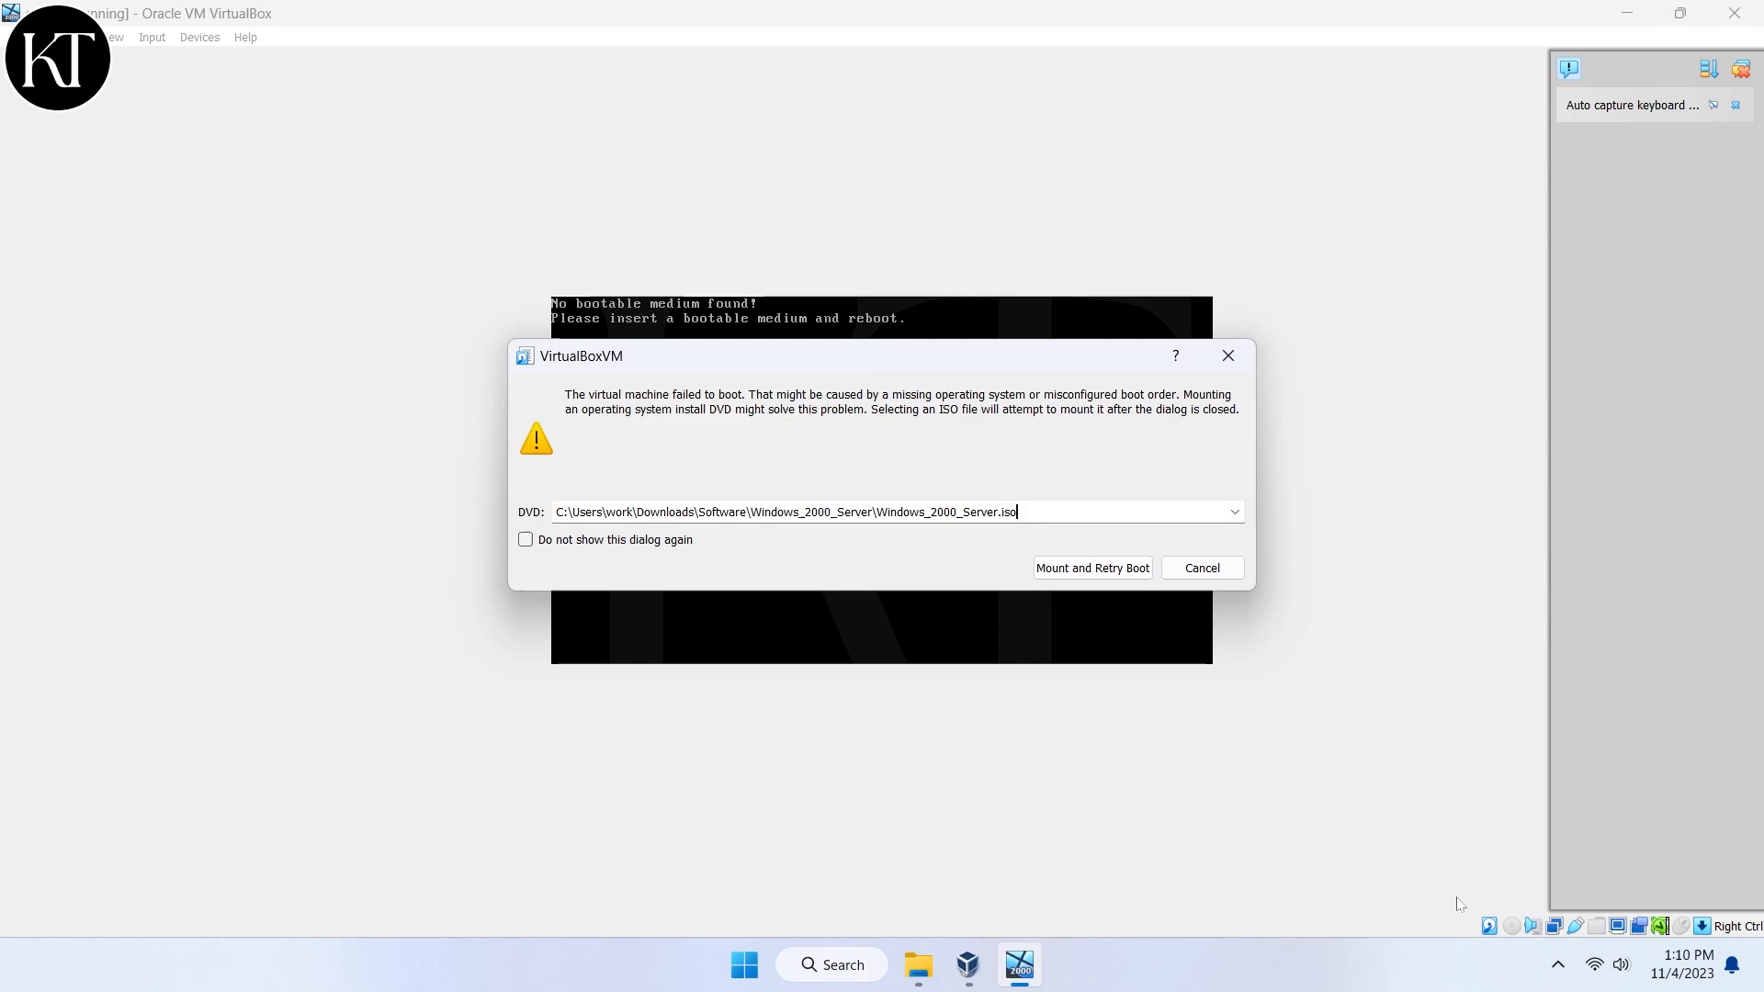
pyautogui.click(1090, 567)
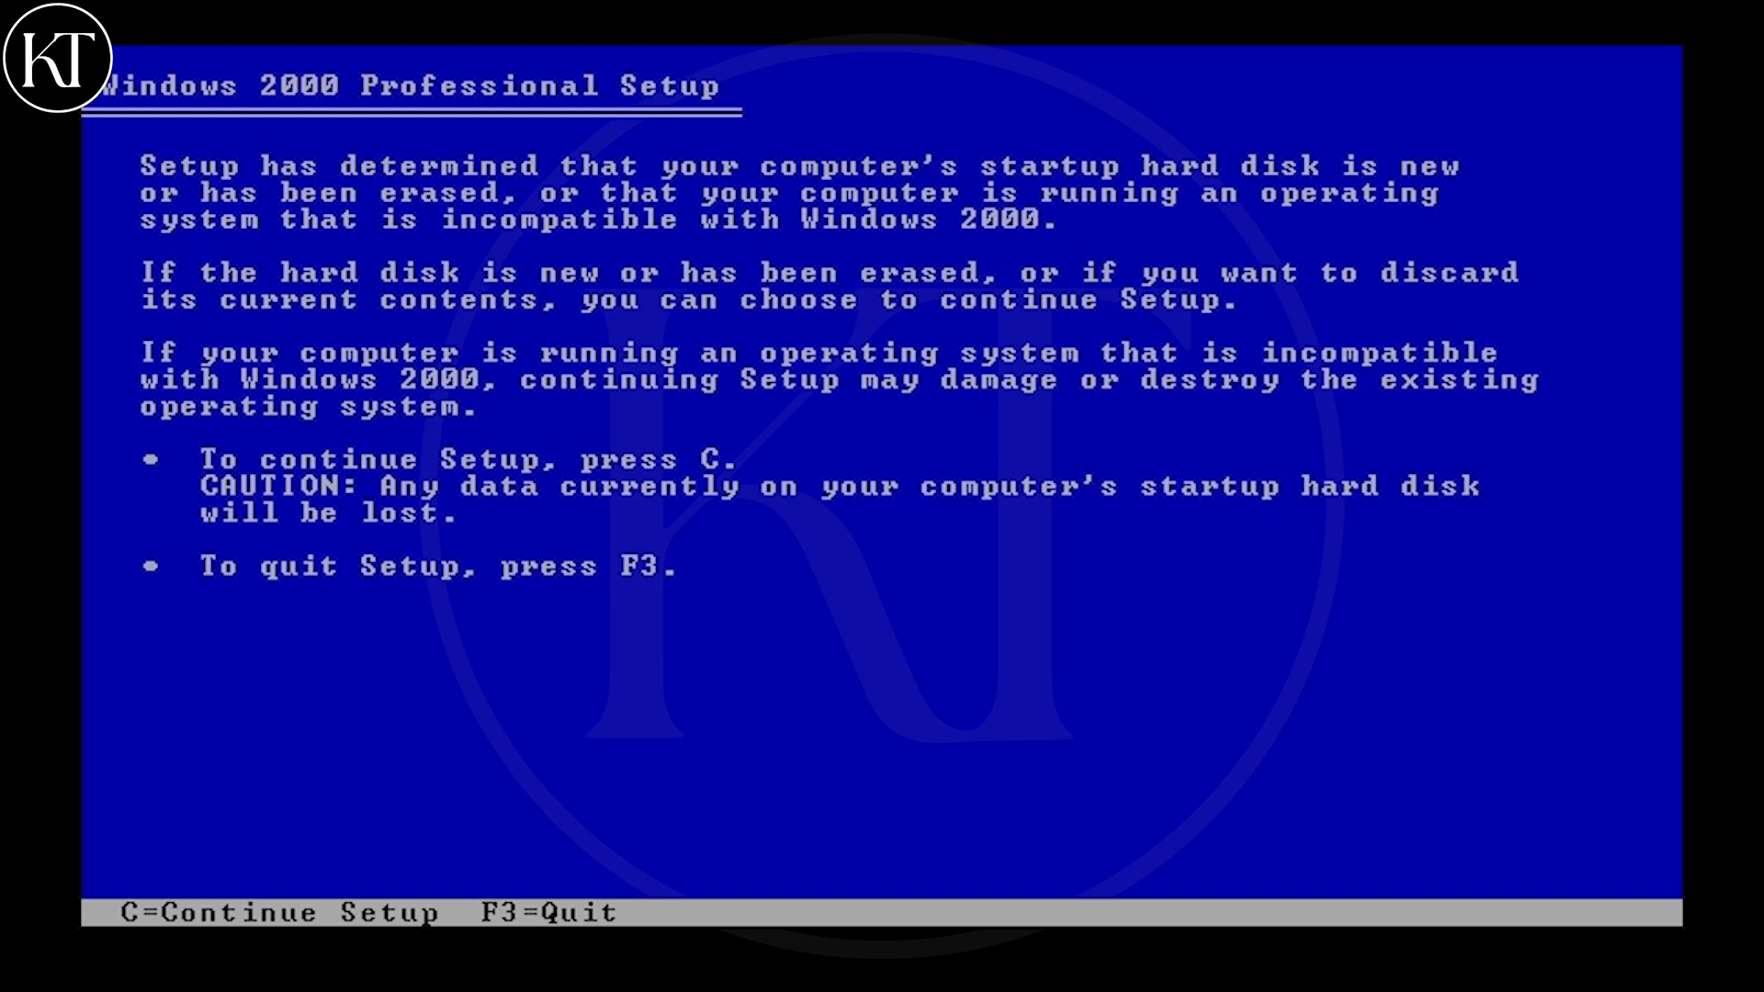
# Continue past the disk warning, agree to the licence, create a C: partition and install onto it.
pyautogui.press('c')
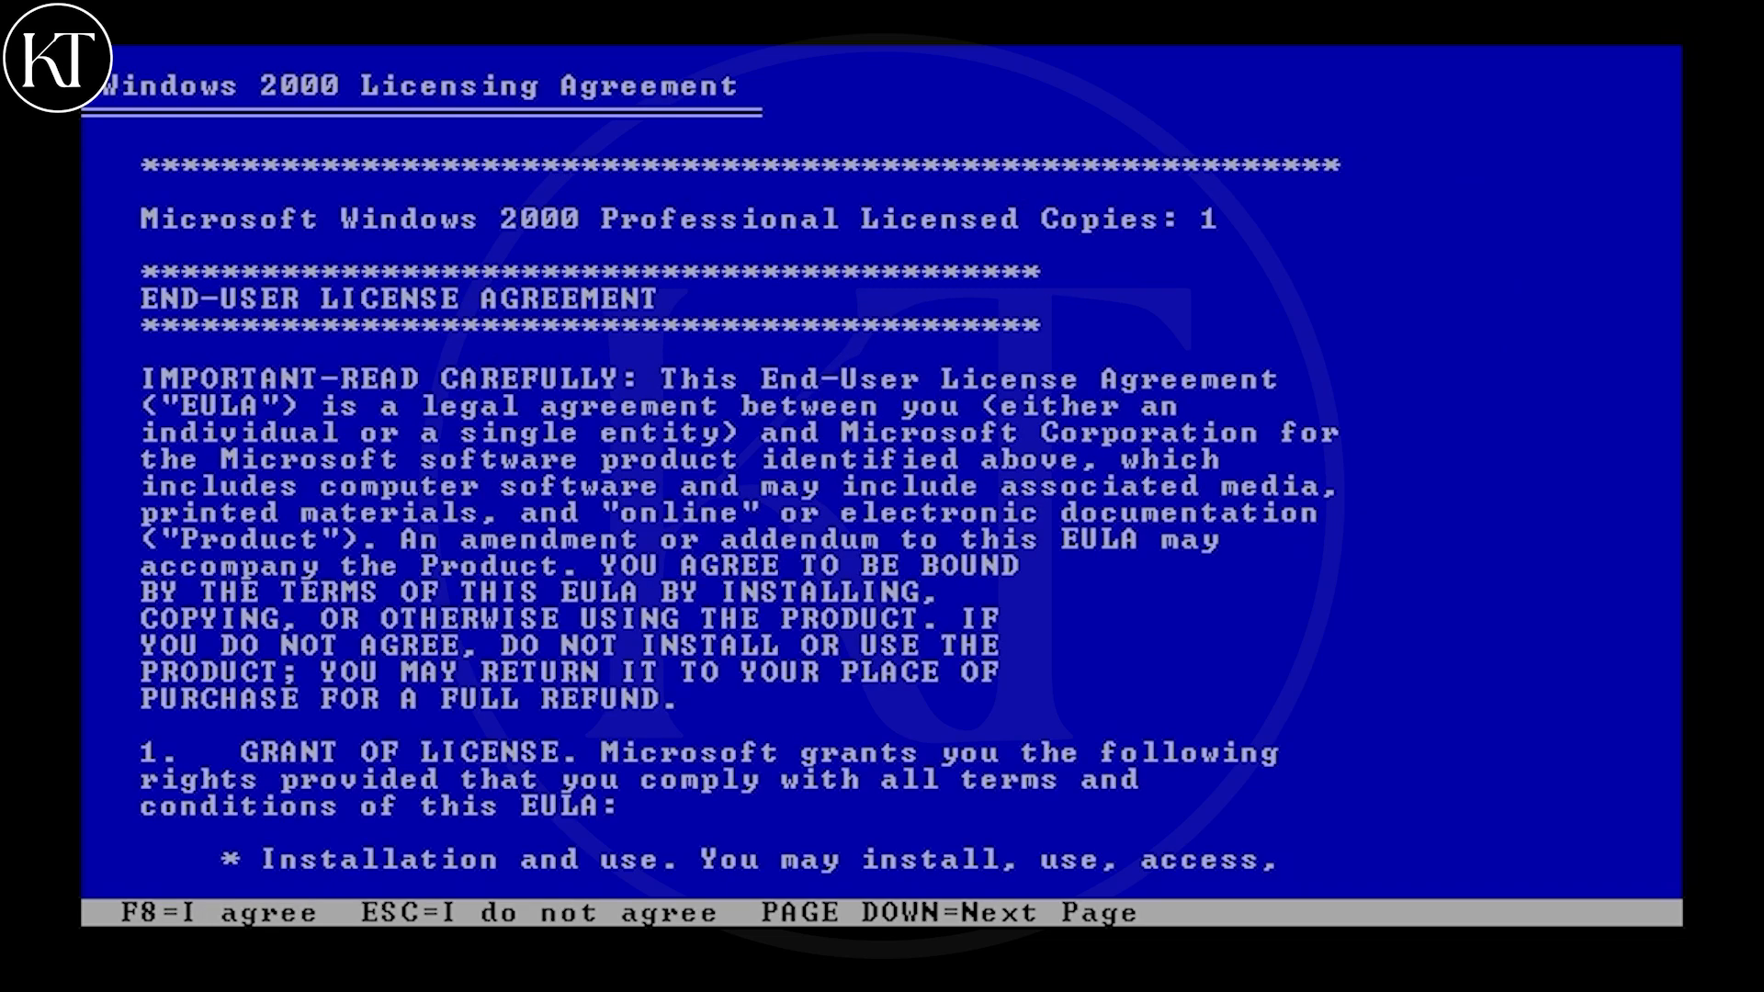
pyautogui.press('f8')
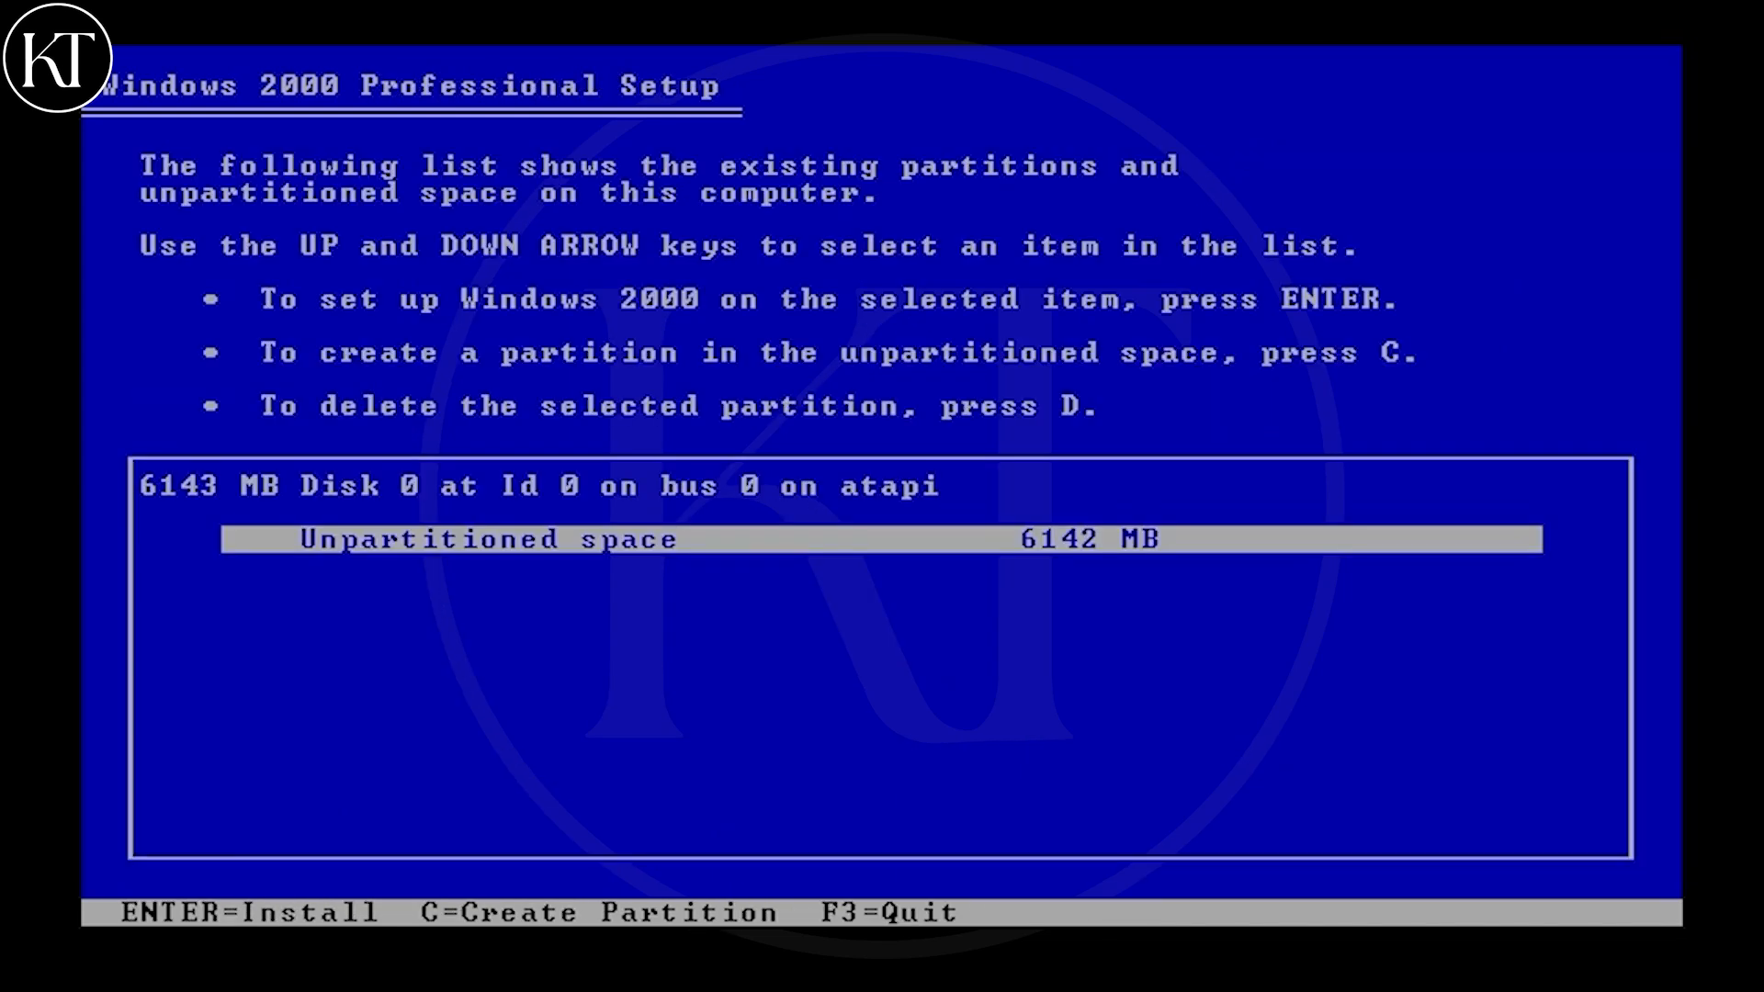
pyautogui.press('c')
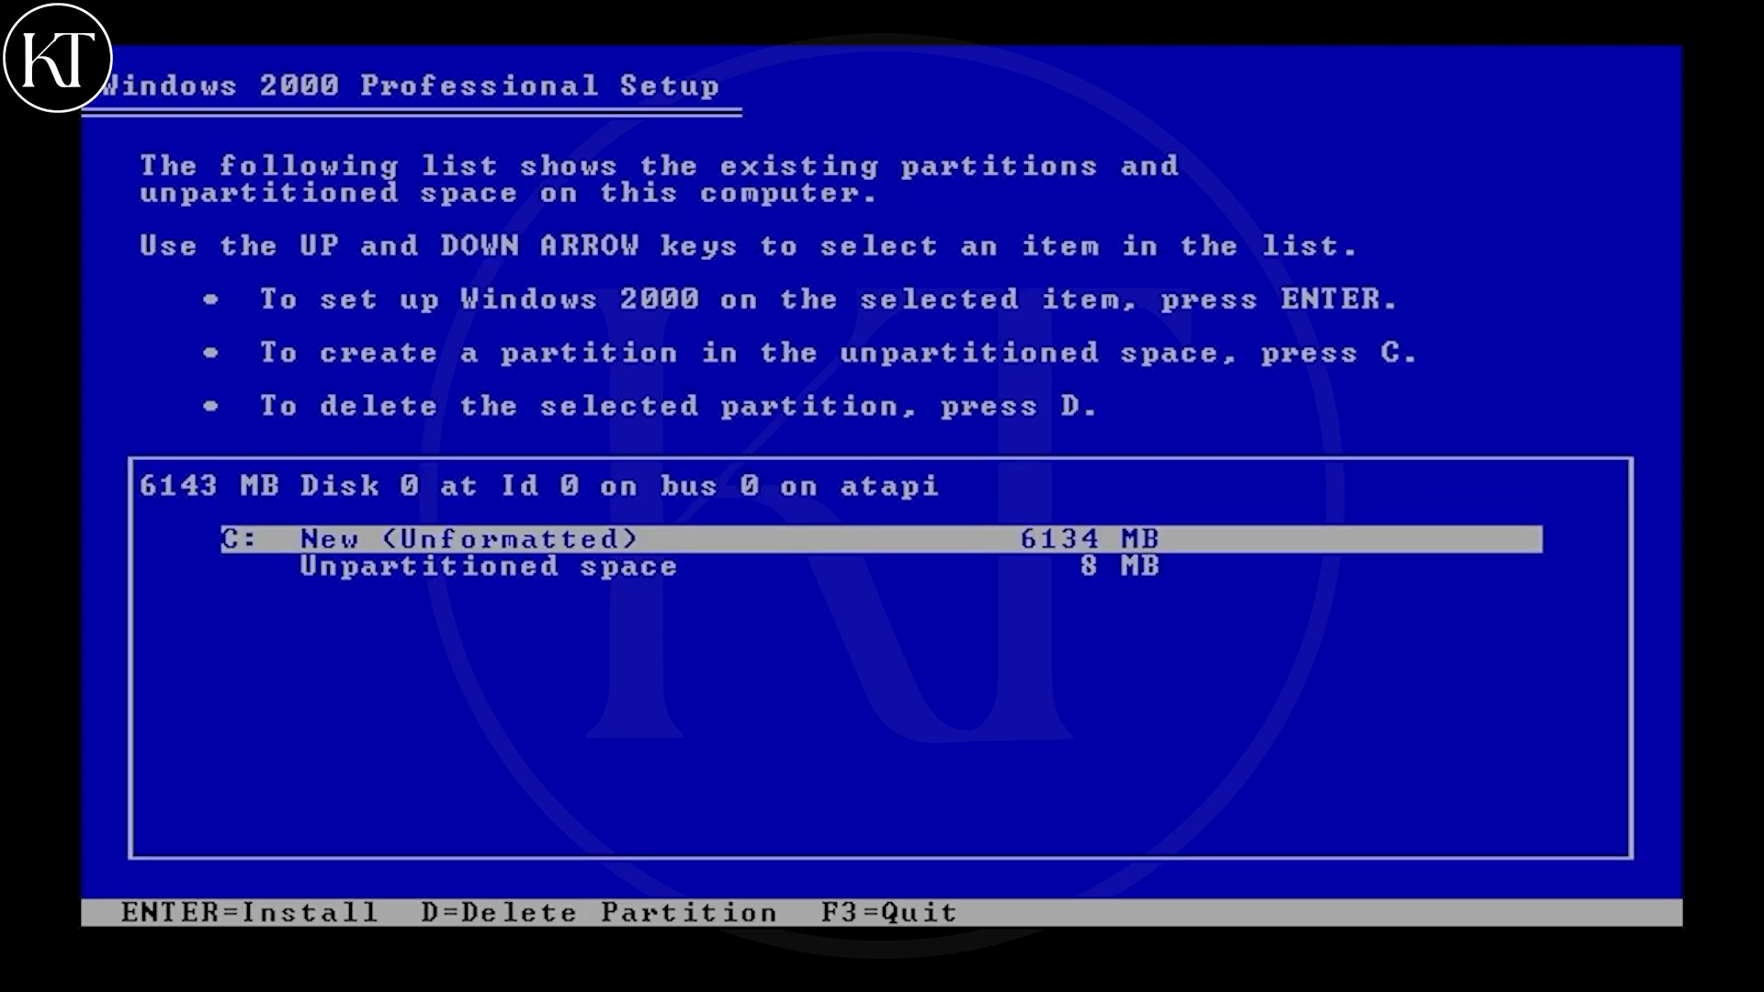
pyautogui.press('enter')
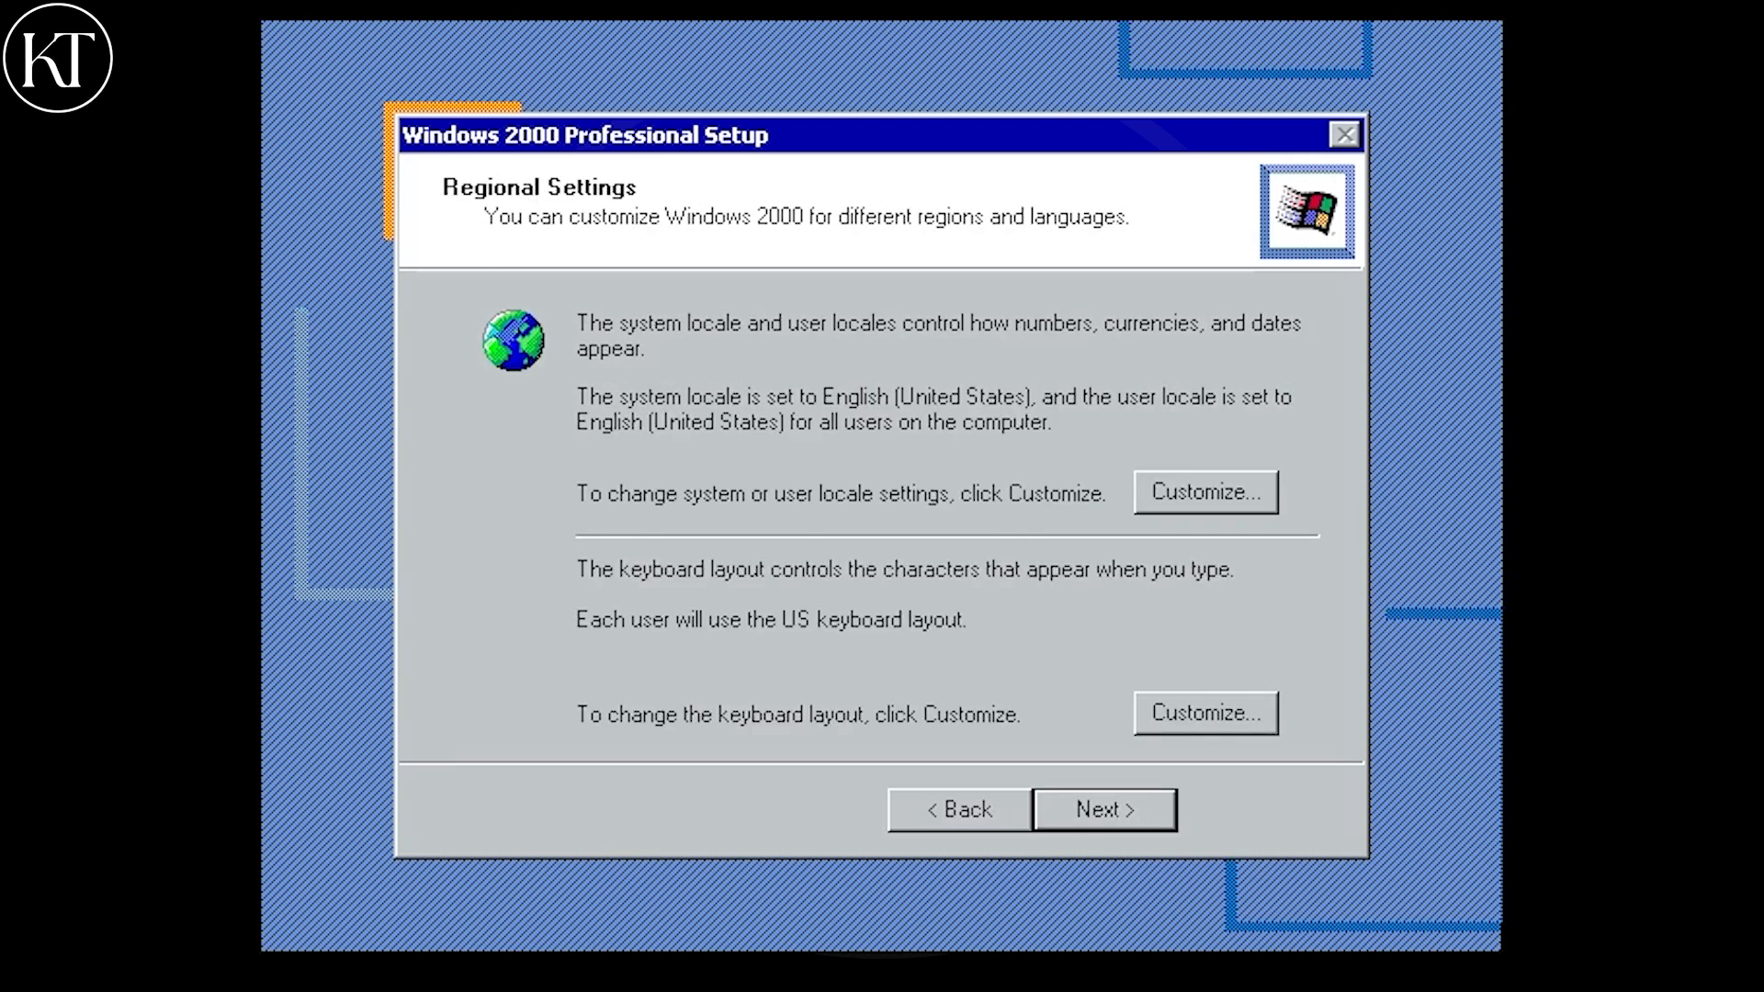
# Accept default regional settings, set owner name windows200, keep the suggested computer name and workgroup.
pyautogui.click(1104, 809)
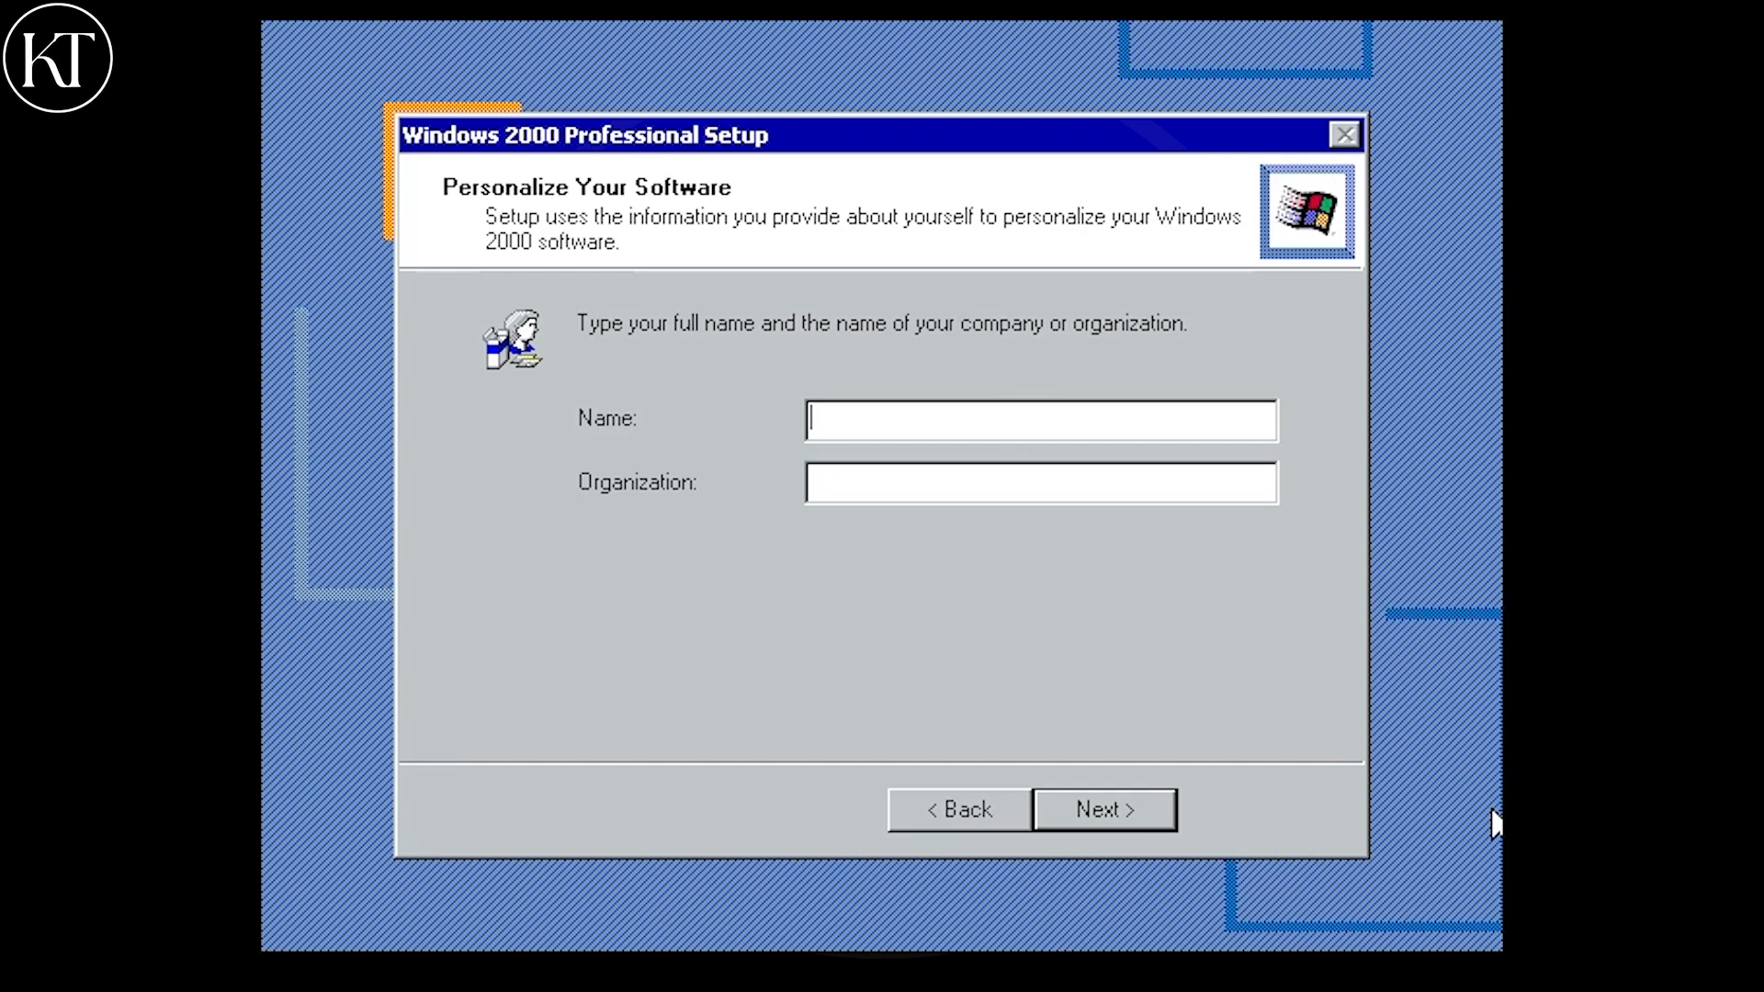
pyautogui.write('windows200')
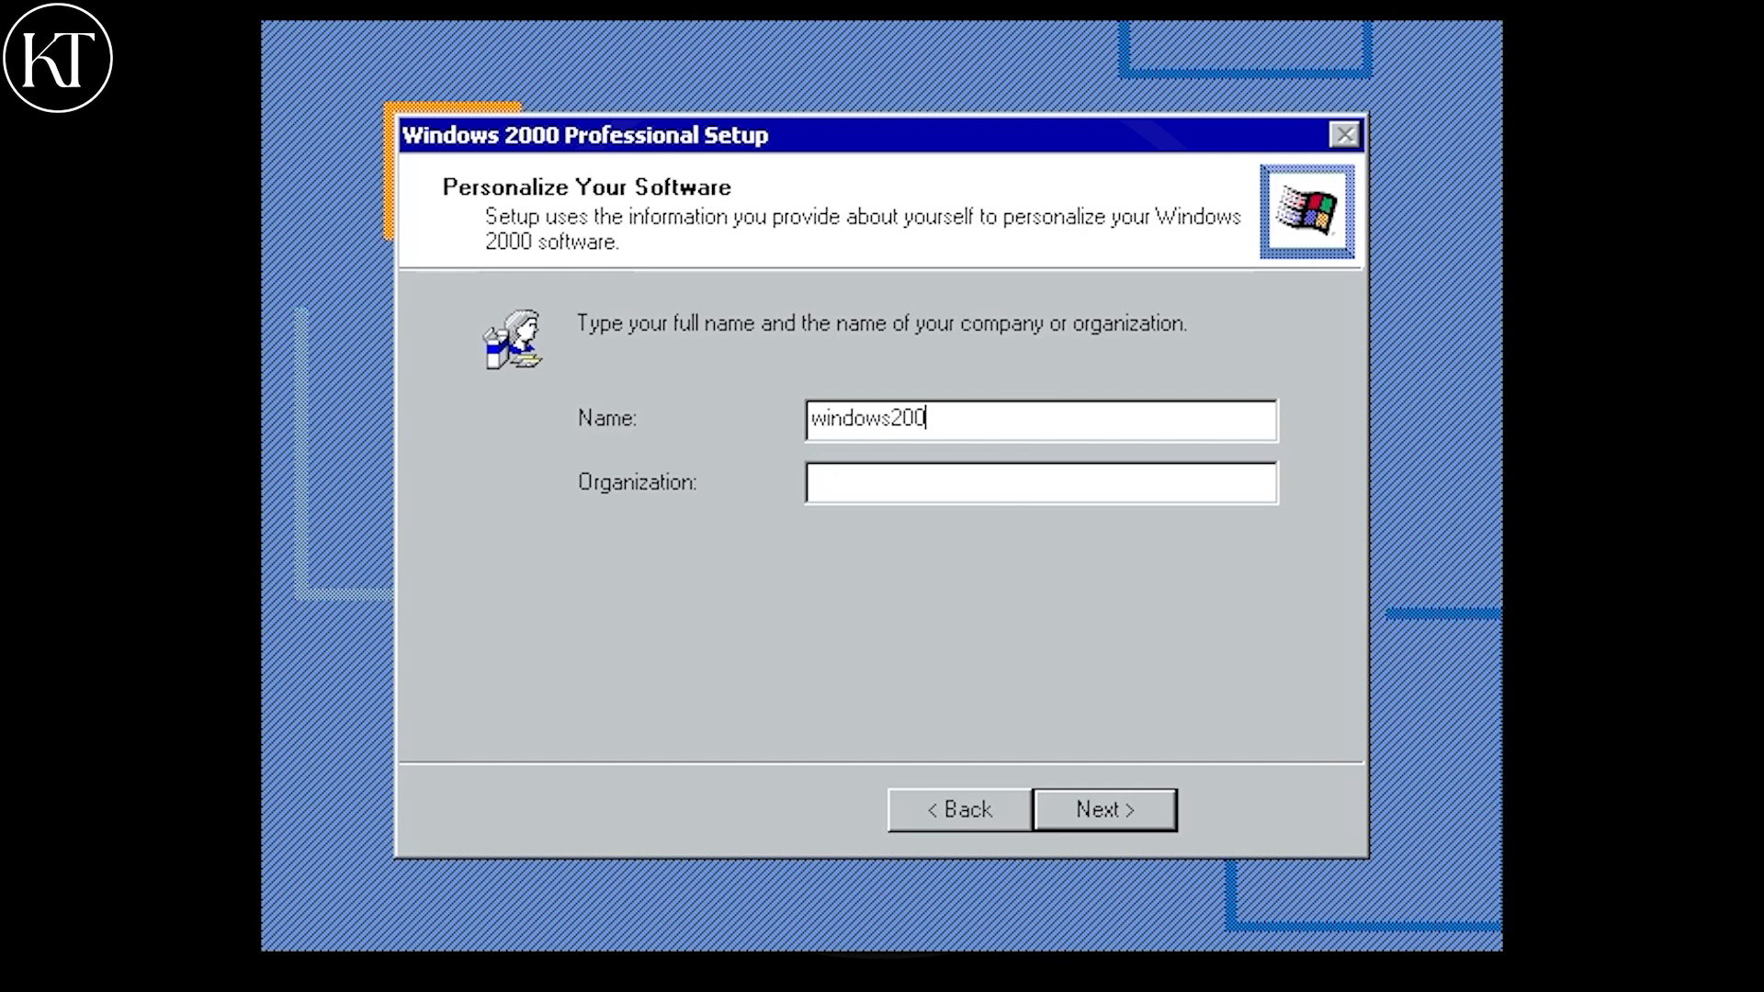
pyautogui.click(1103, 808)
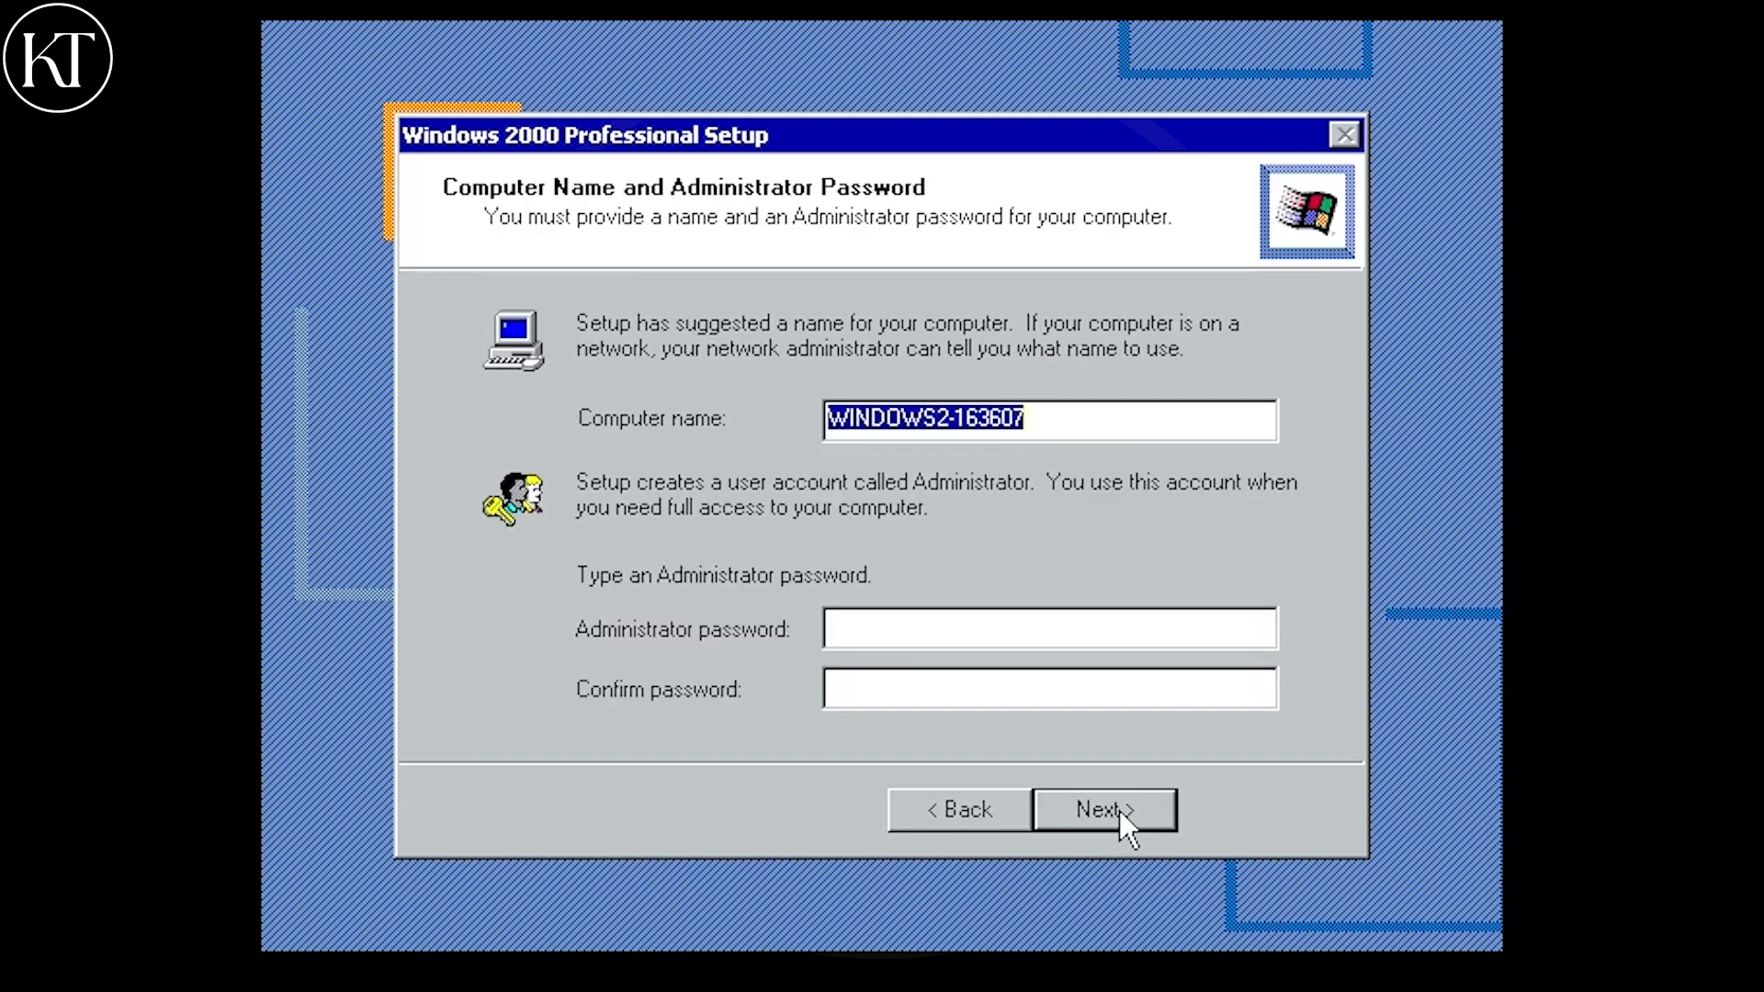
pyautogui.click(1103, 808)
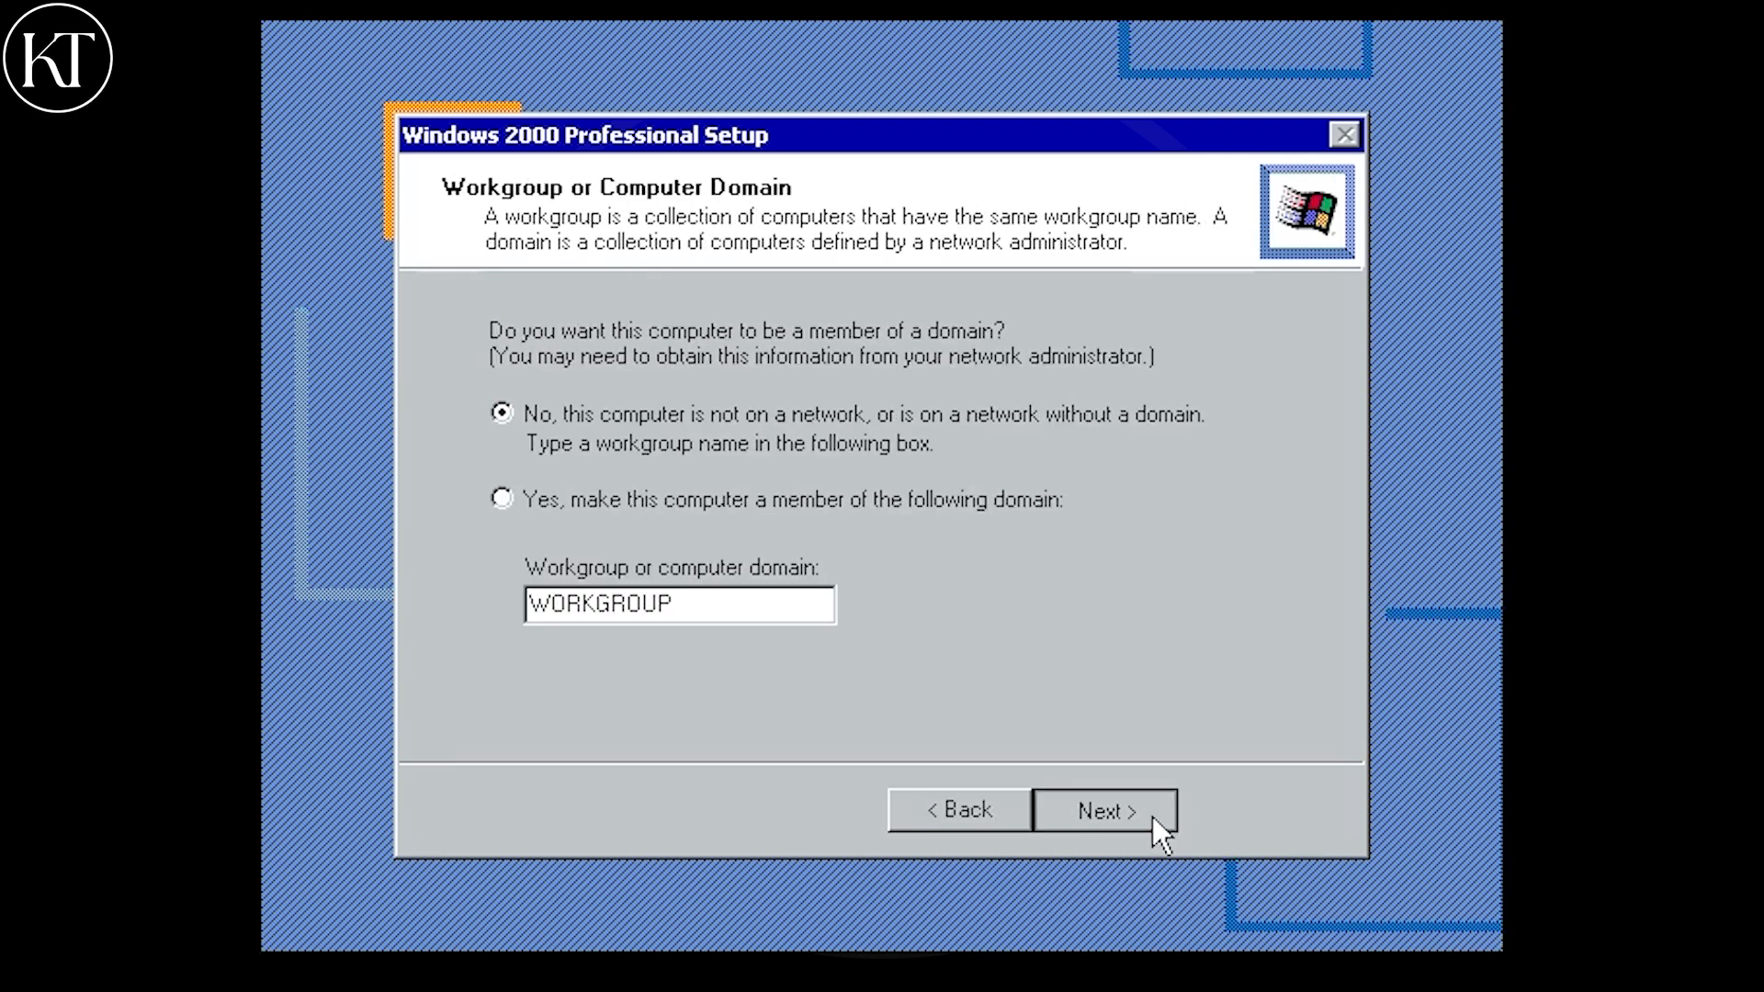
pyautogui.click(1105, 810)
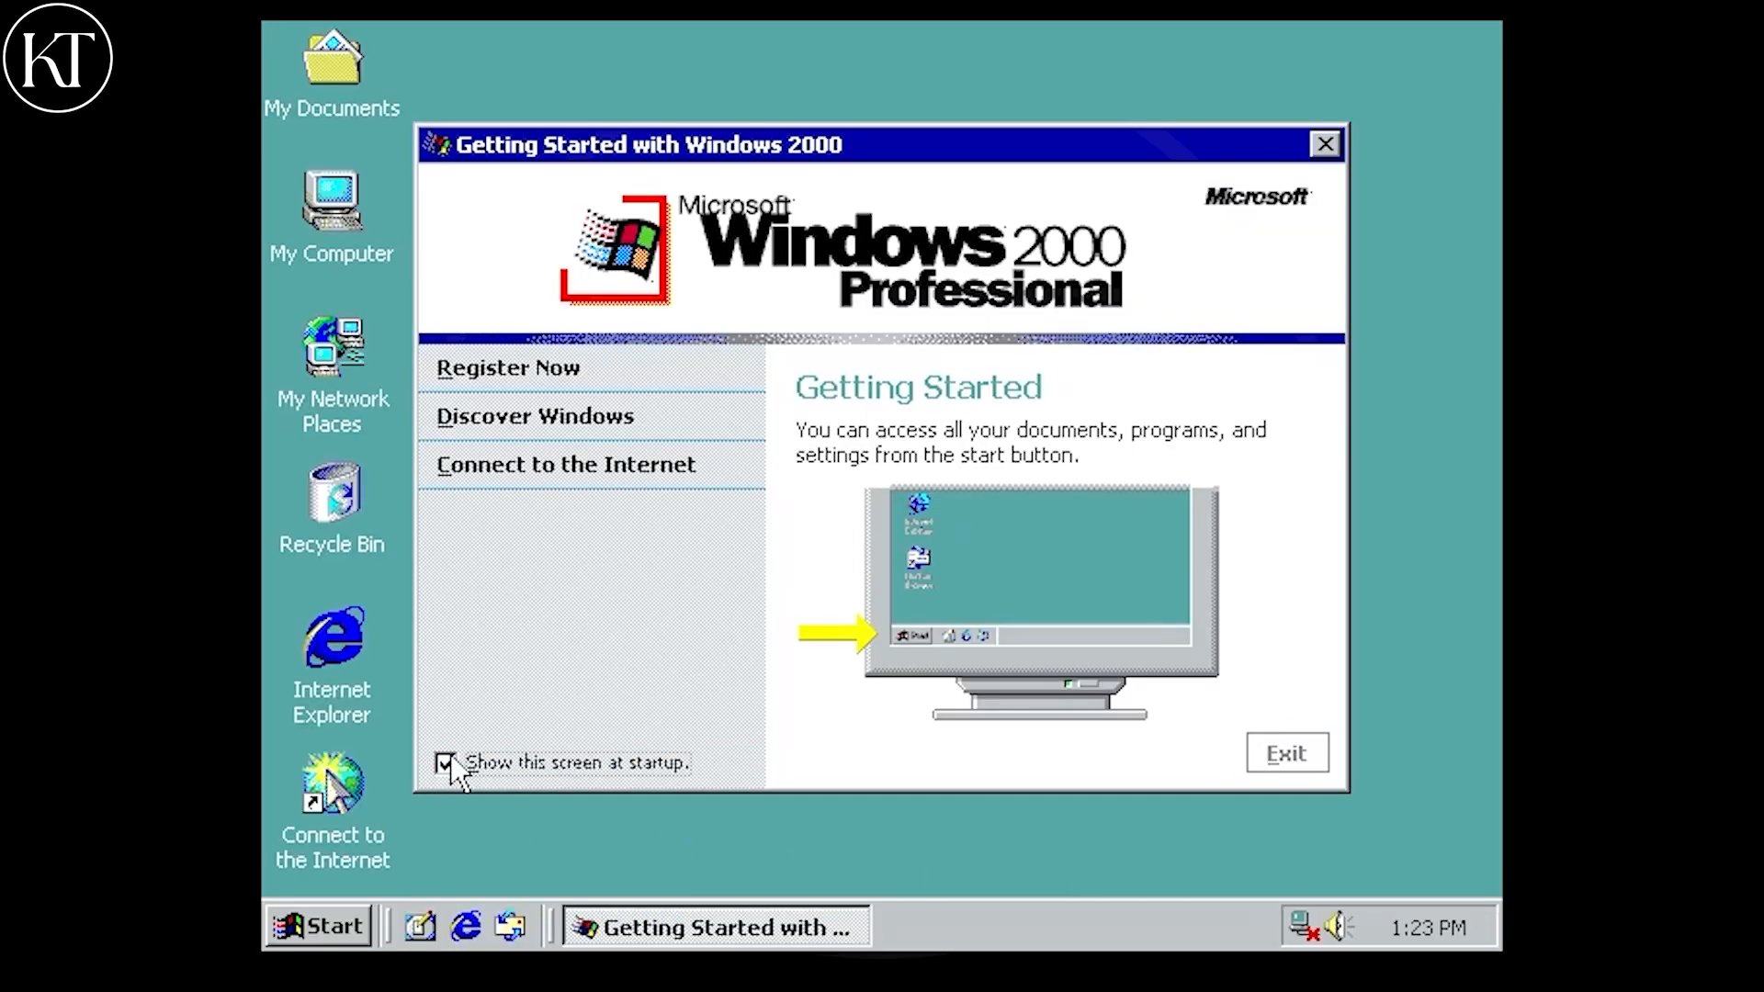
# Stop the Getting Started welcome screen showing at startup and exit it.
pyautogui.click(447, 761)
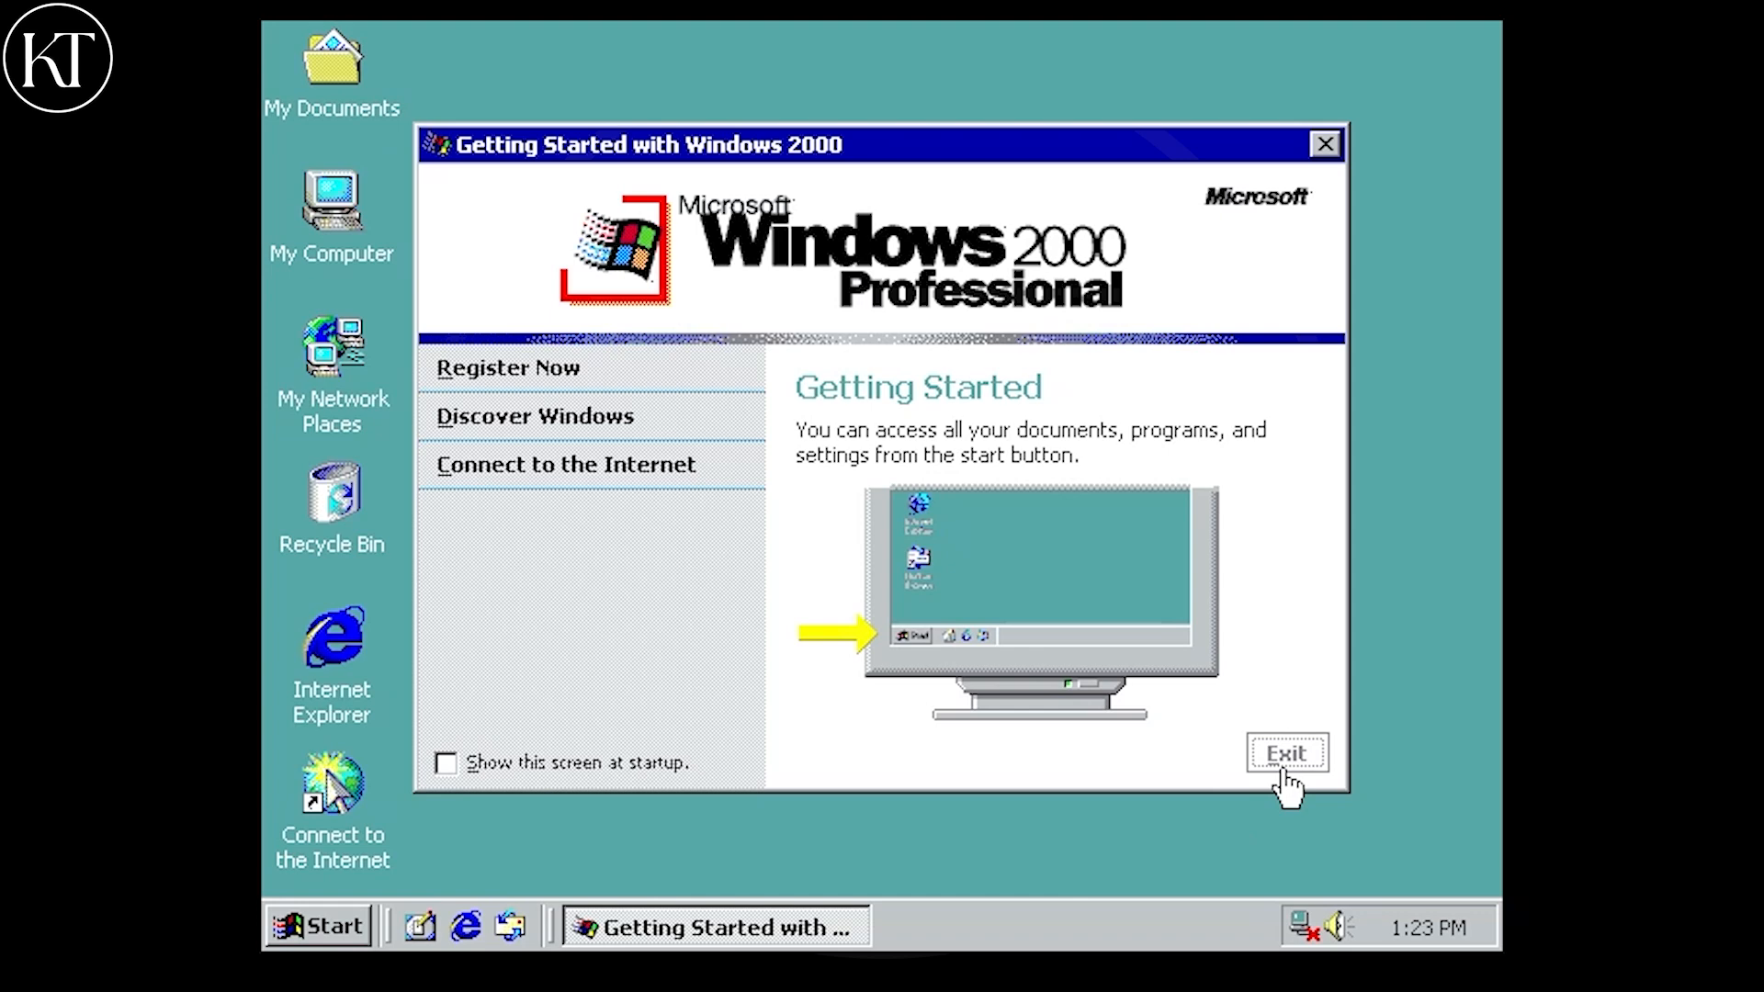
pyautogui.click(1285, 753)
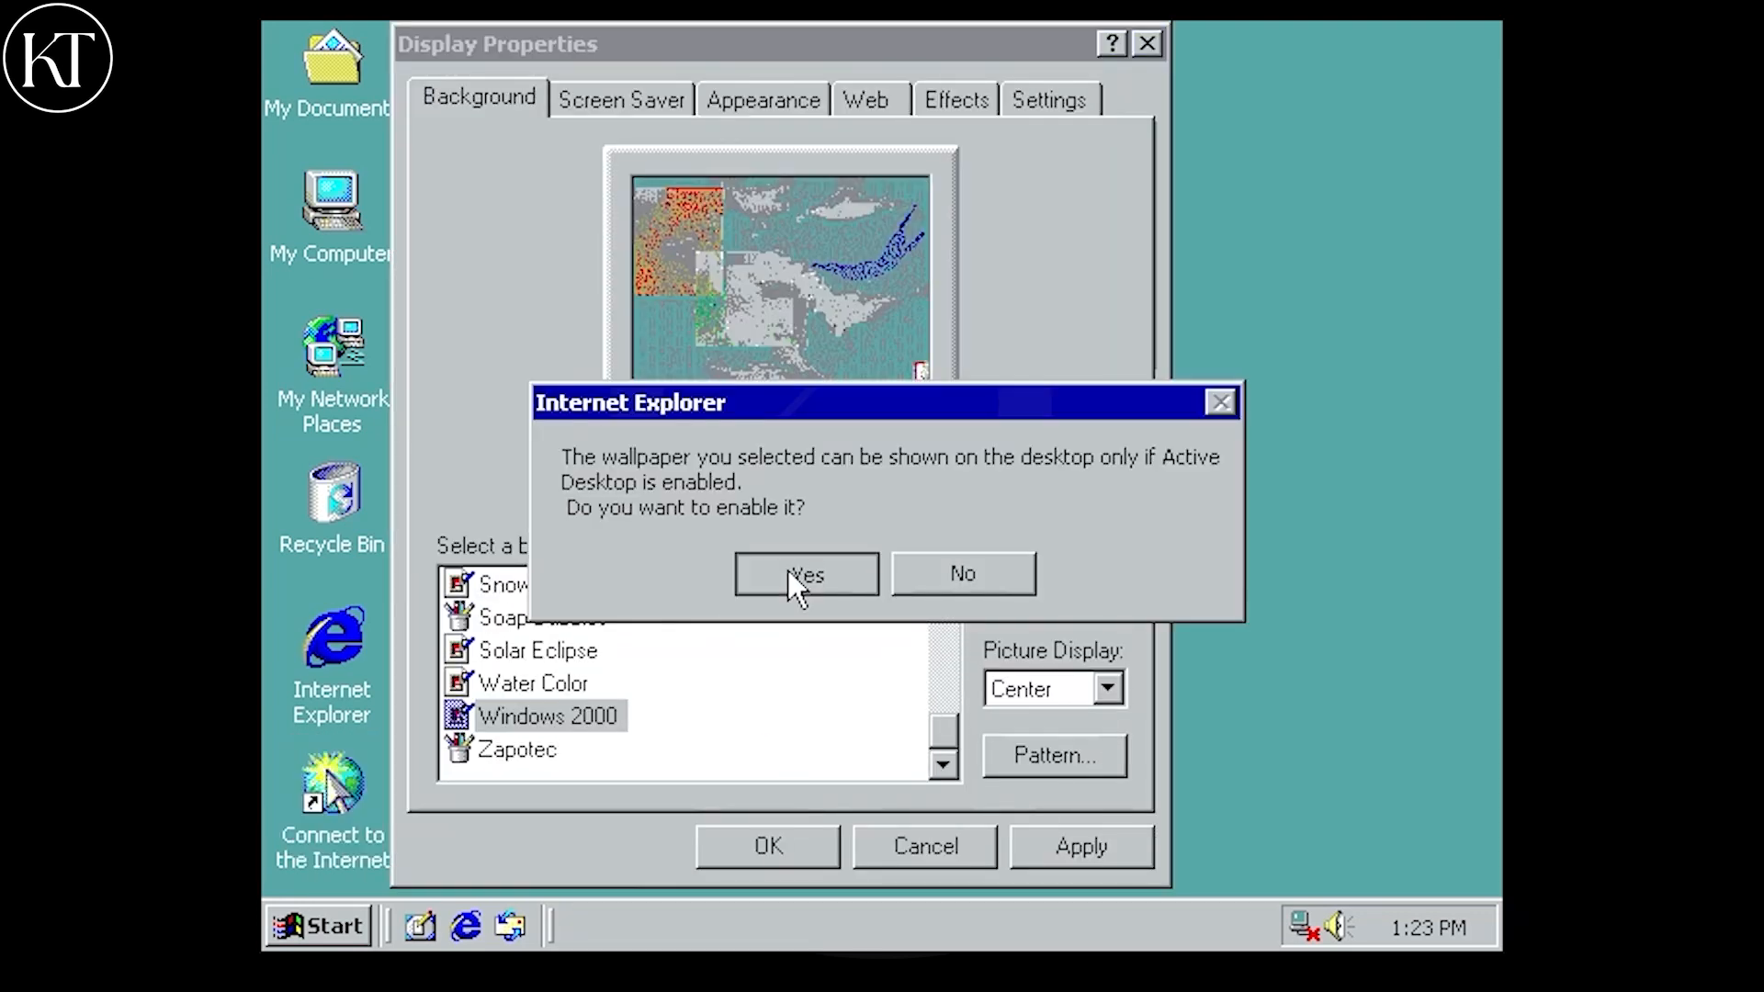
# Enable Active Desktop for the Windows 2000 wallpaper and keep the applied 800 by 600 screen area.
pyautogui.click(803, 573)
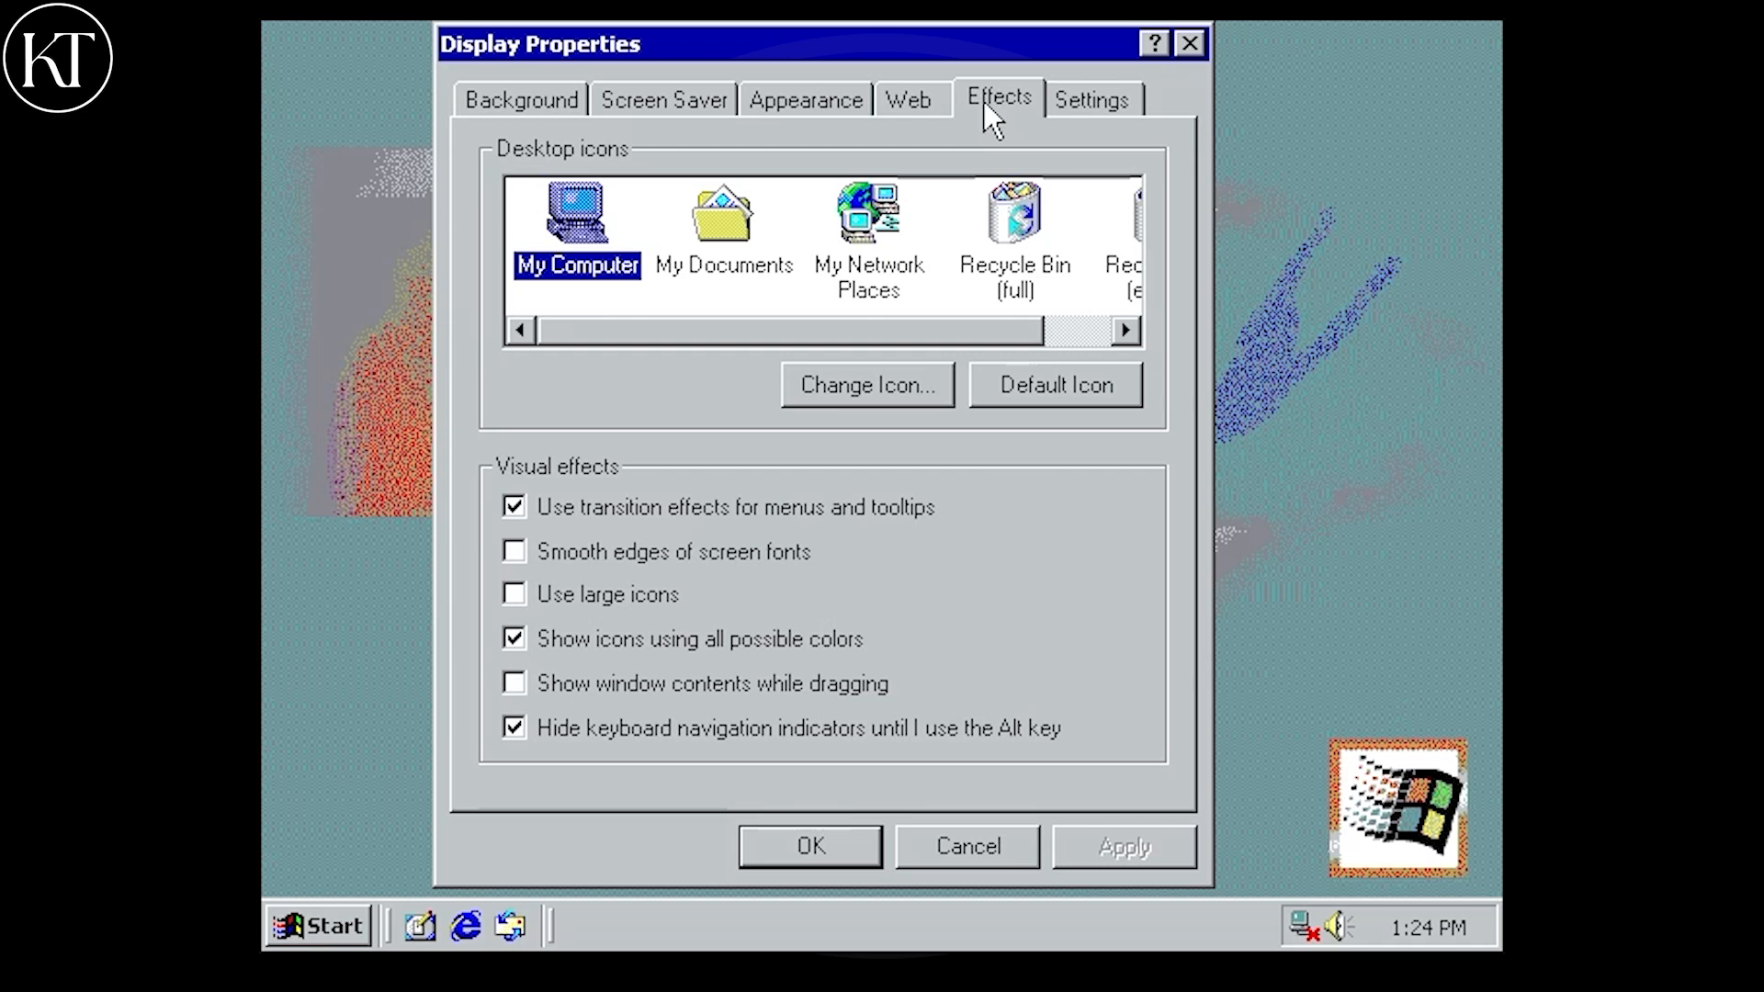
pyautogui.click(1089, 98)
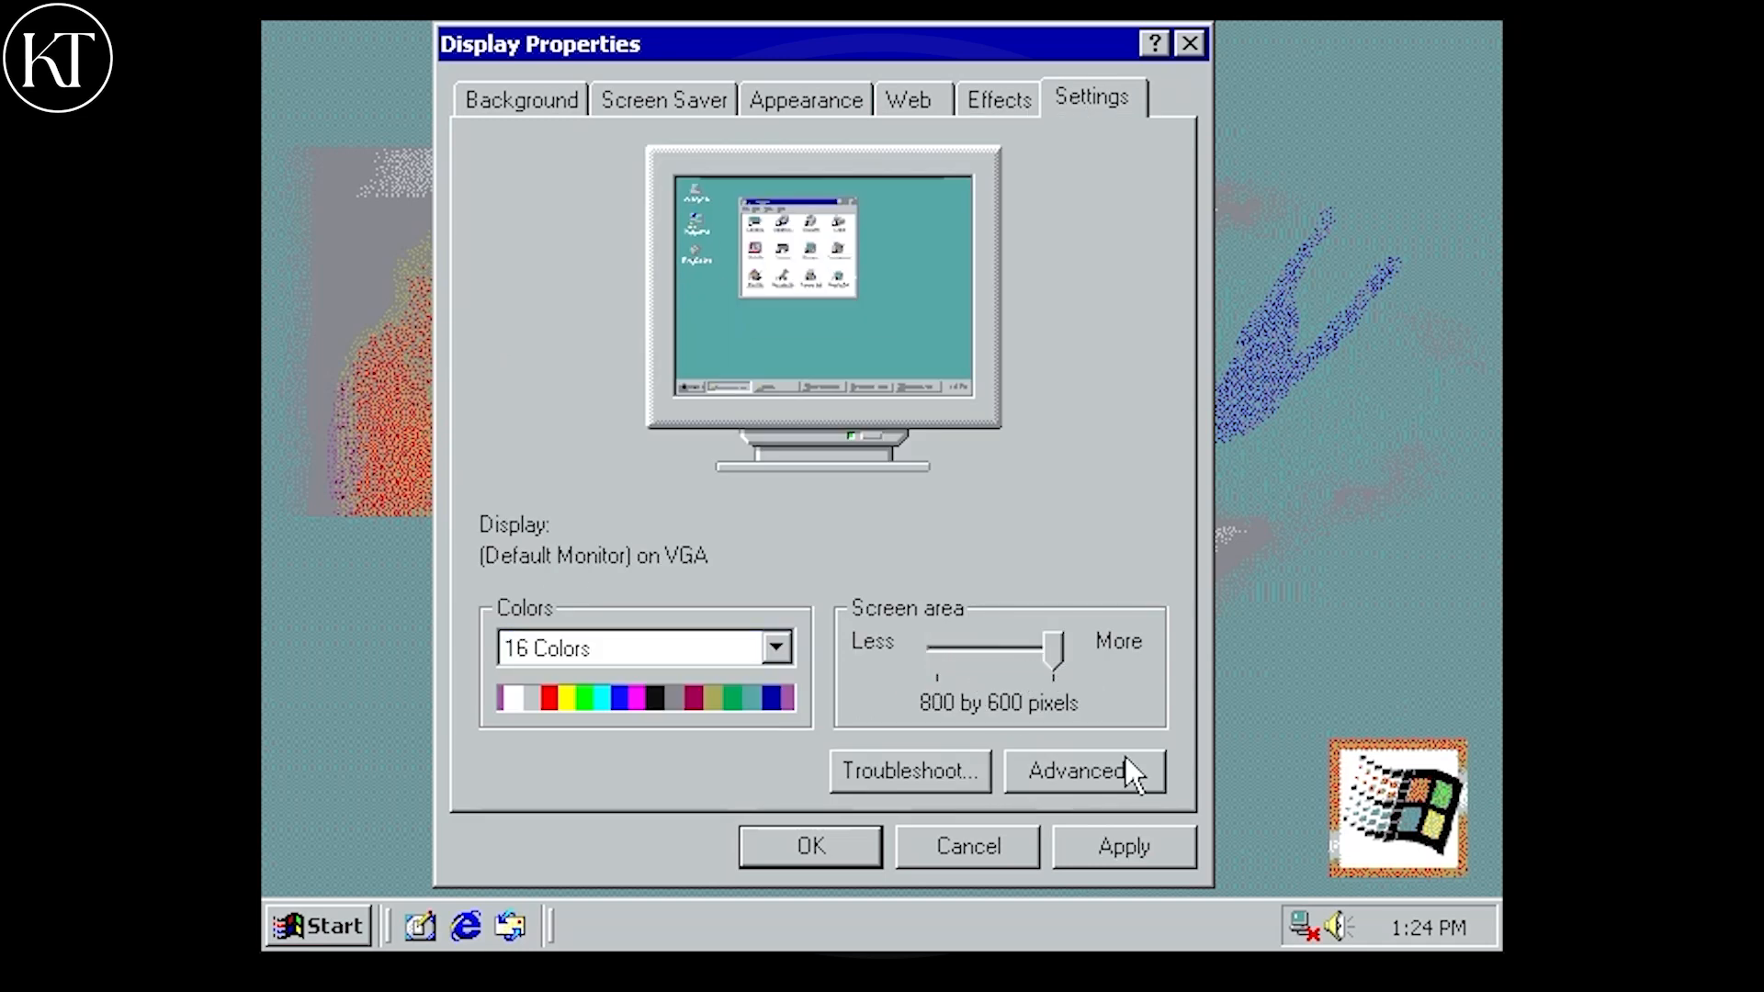
pyautogui.click(1121, 845)
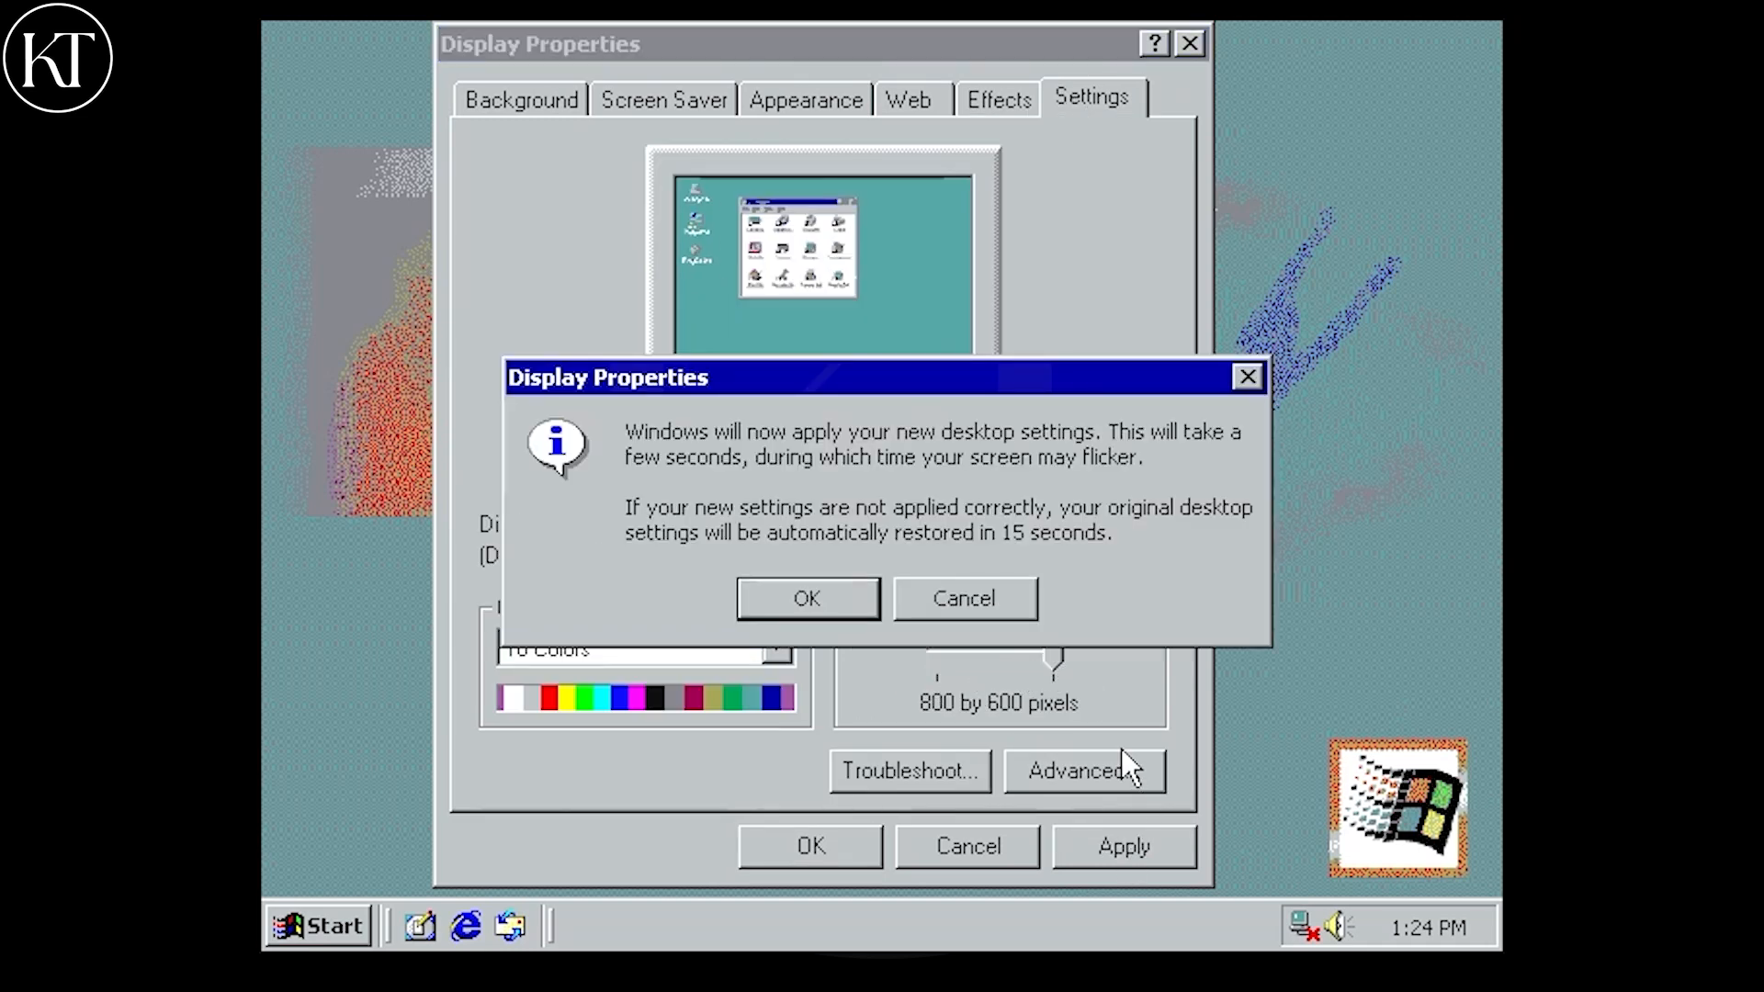
pyautogui.click(807, 597)
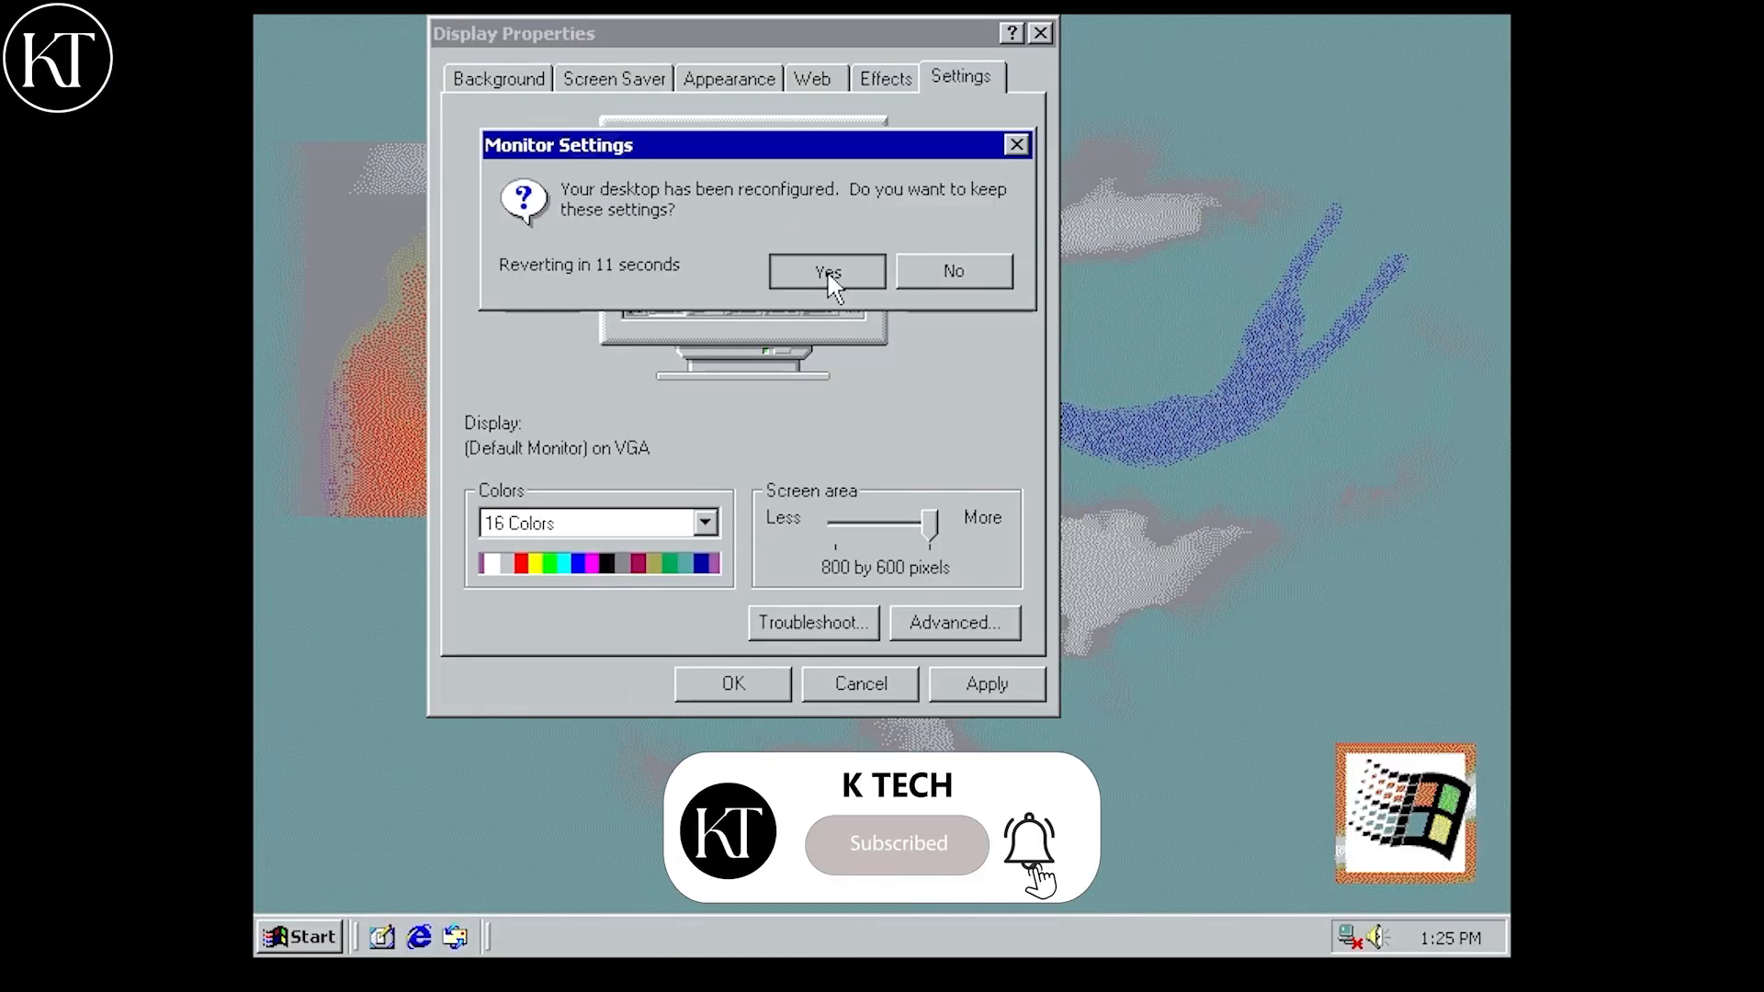
pyautogui.click(825, 272)
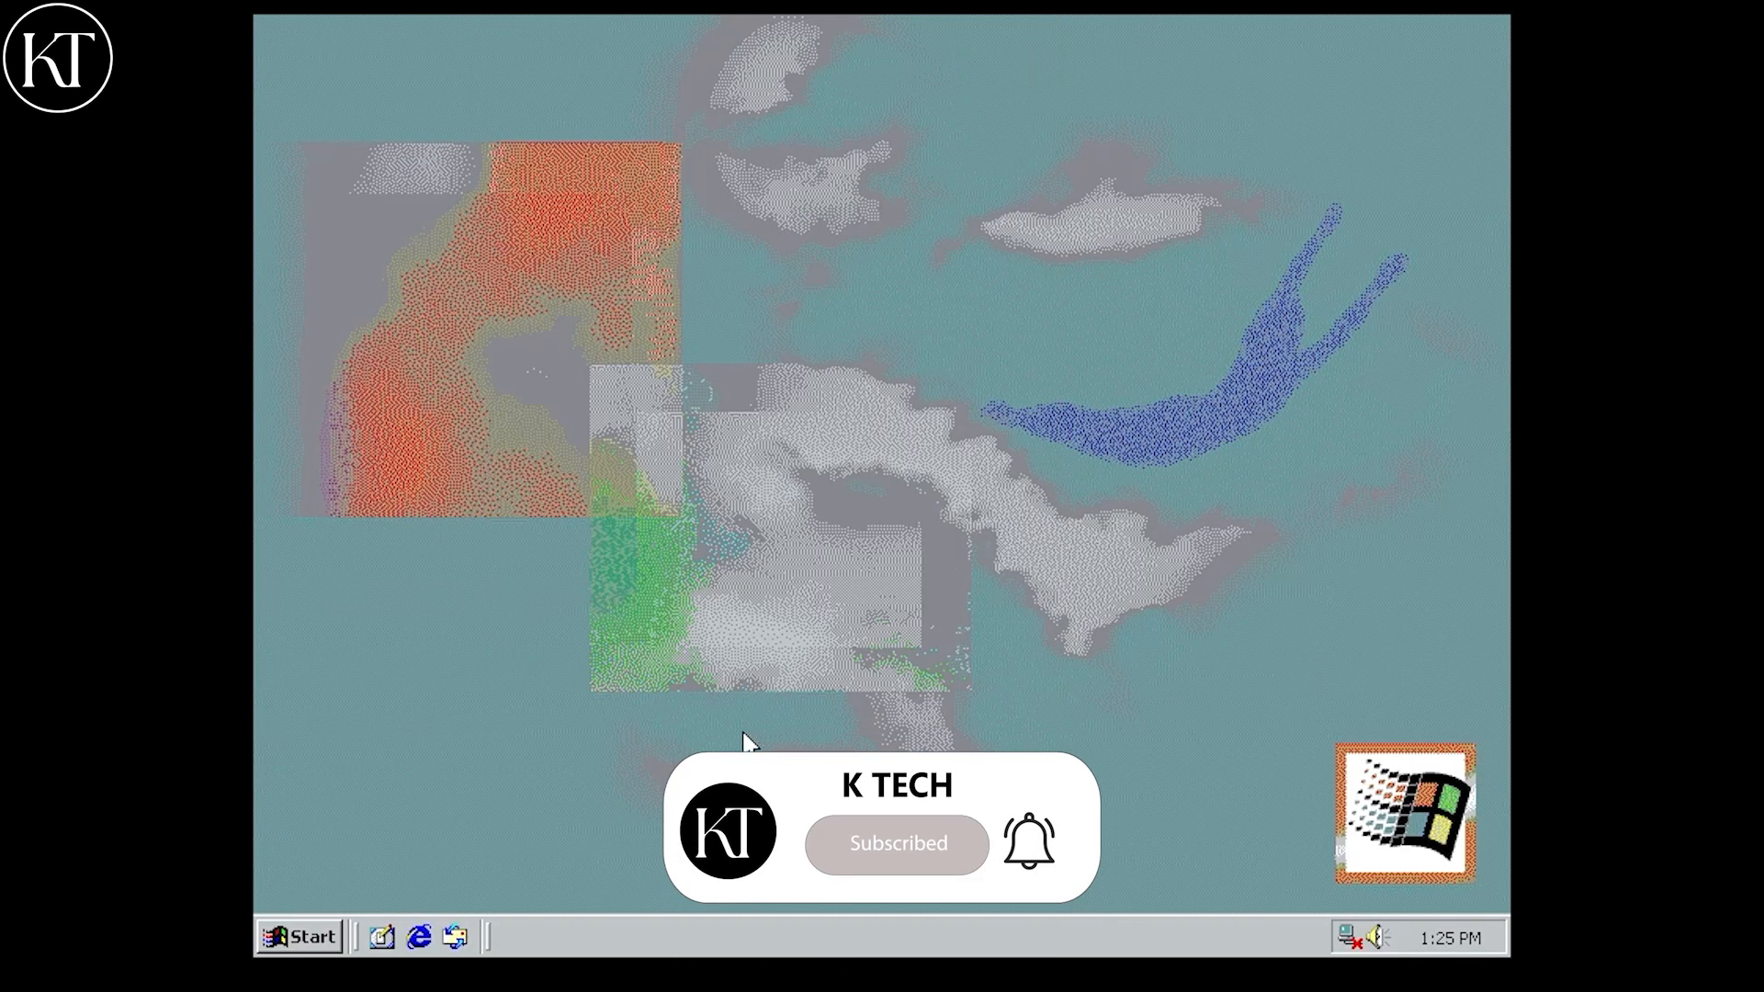